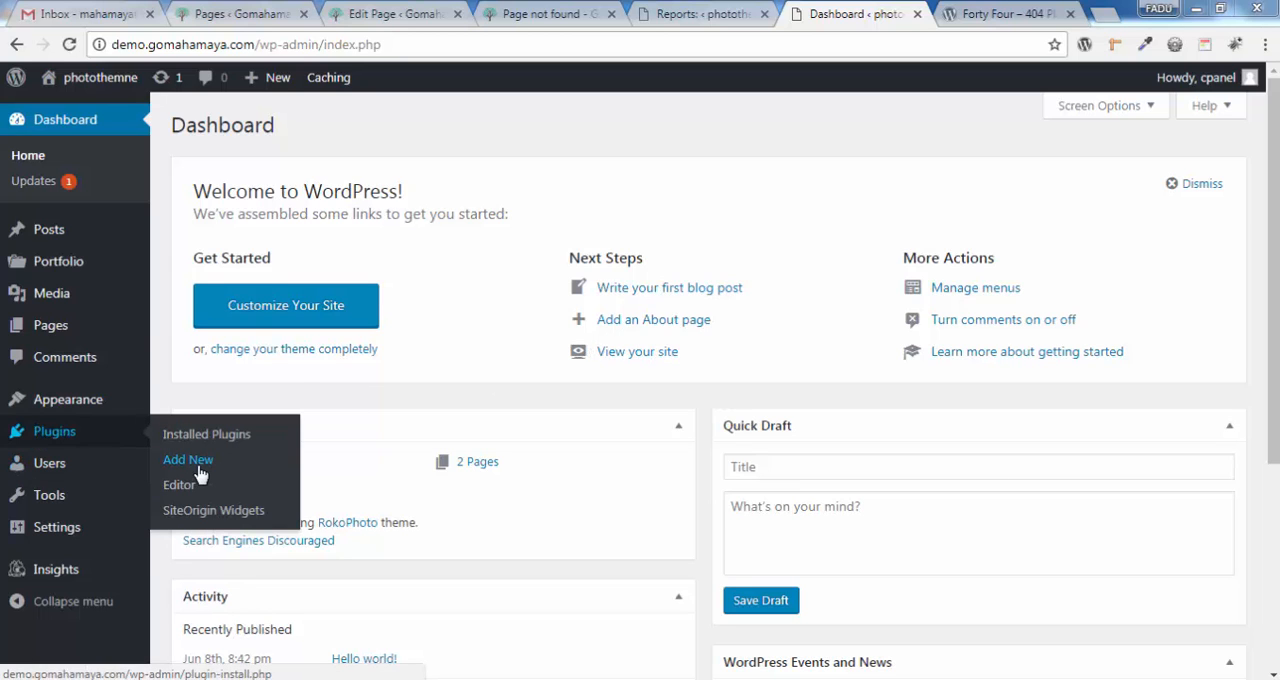
- Find 'forty four' under Plugins > Add New, then install and activate Forty Four – 404 Plugin
left_click(188, 459)
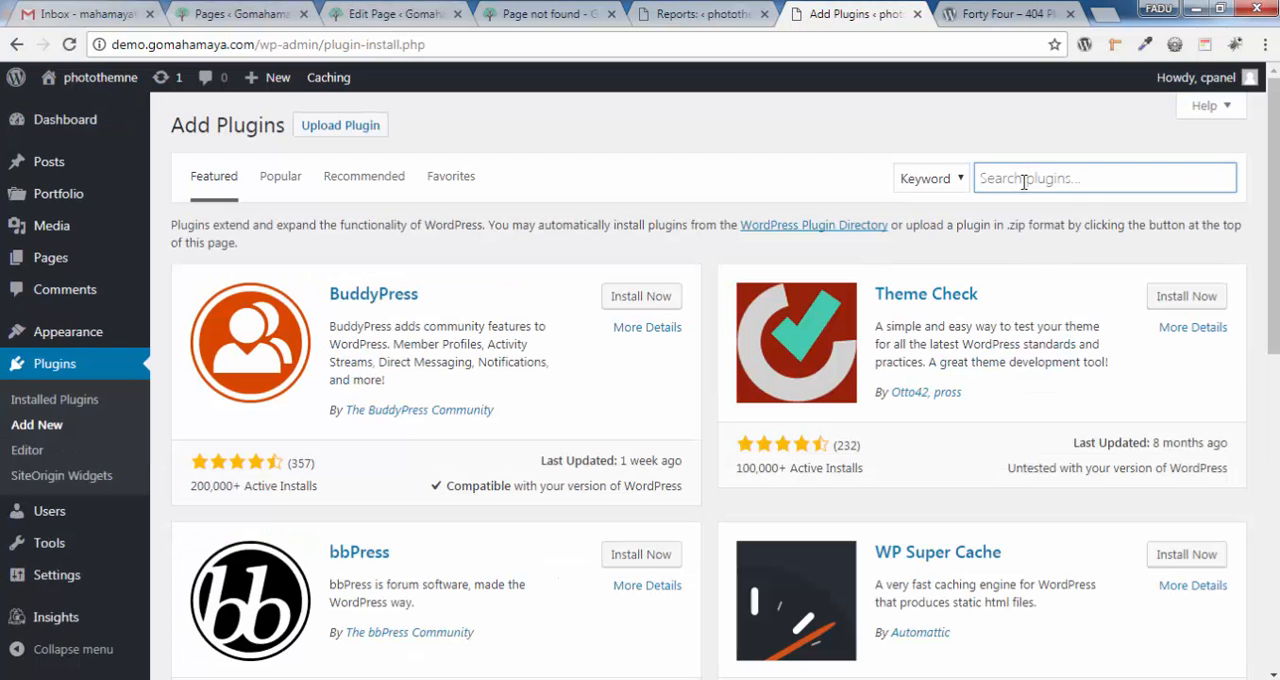
type("forty four")
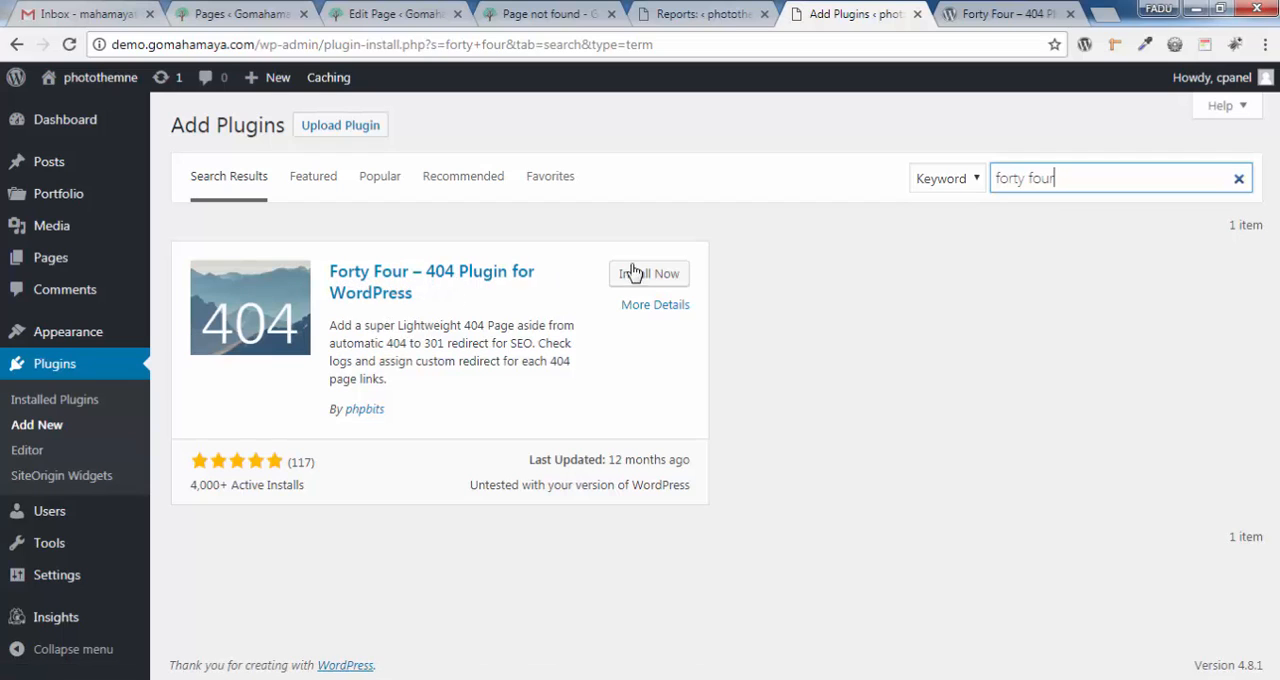
left_click(648, 273)
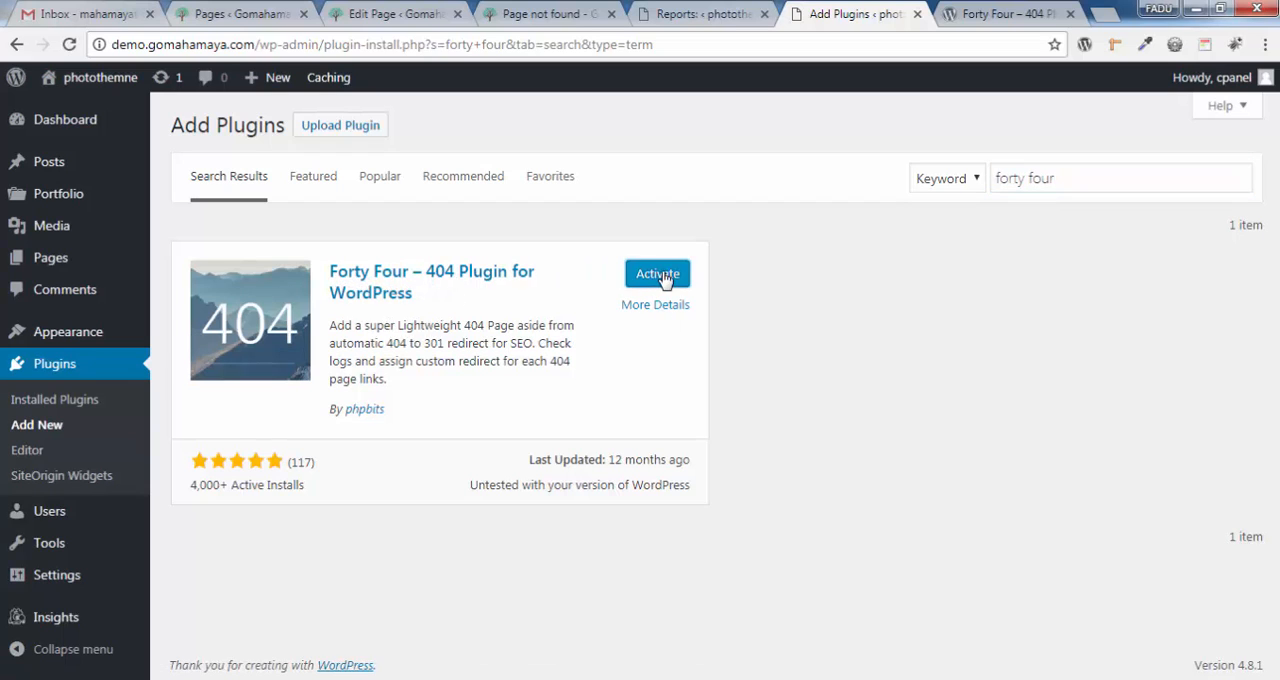
left_click(657, 274)
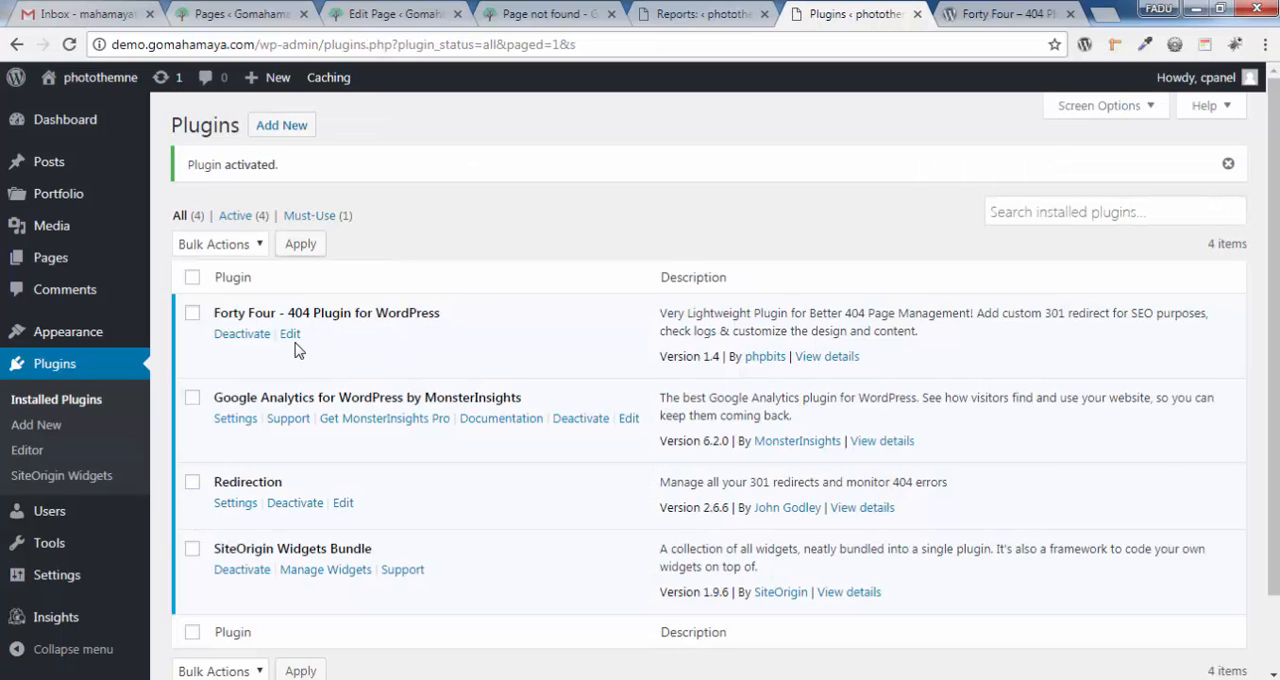
mouse_move(280, 312)
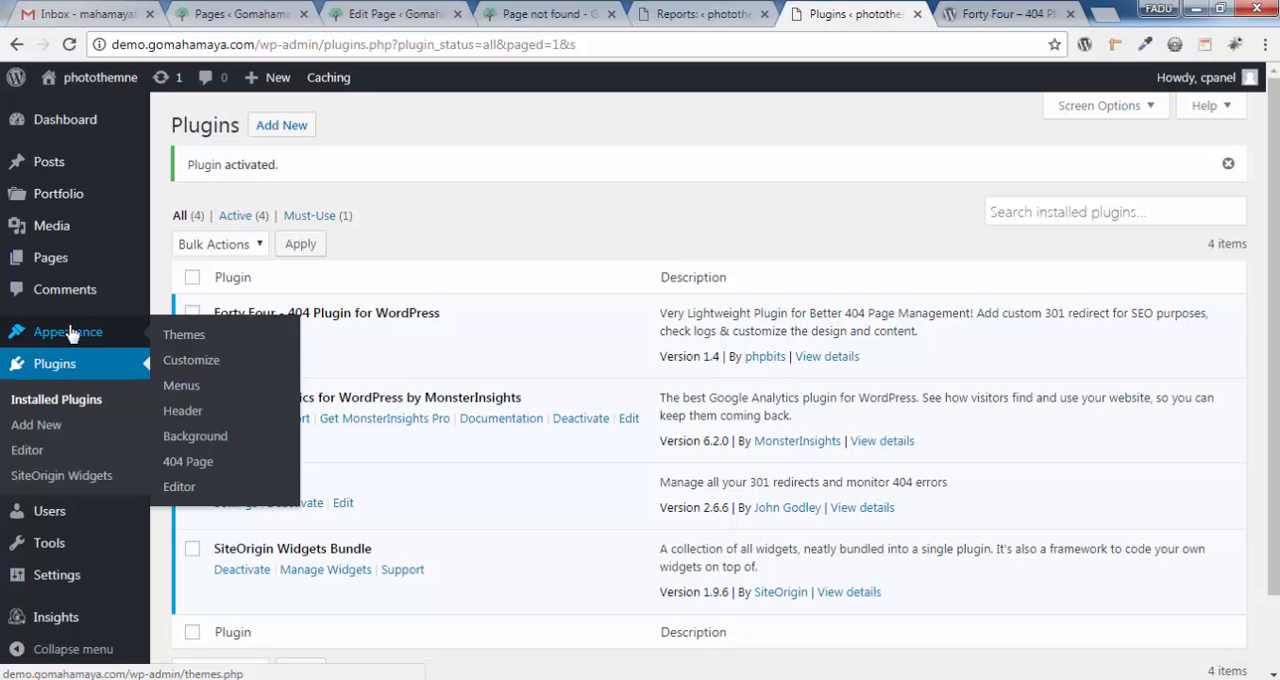
- Open Appearance > 404 Page, switch the message editor to Visual, and preview the 404 page
left_click(188, 461)
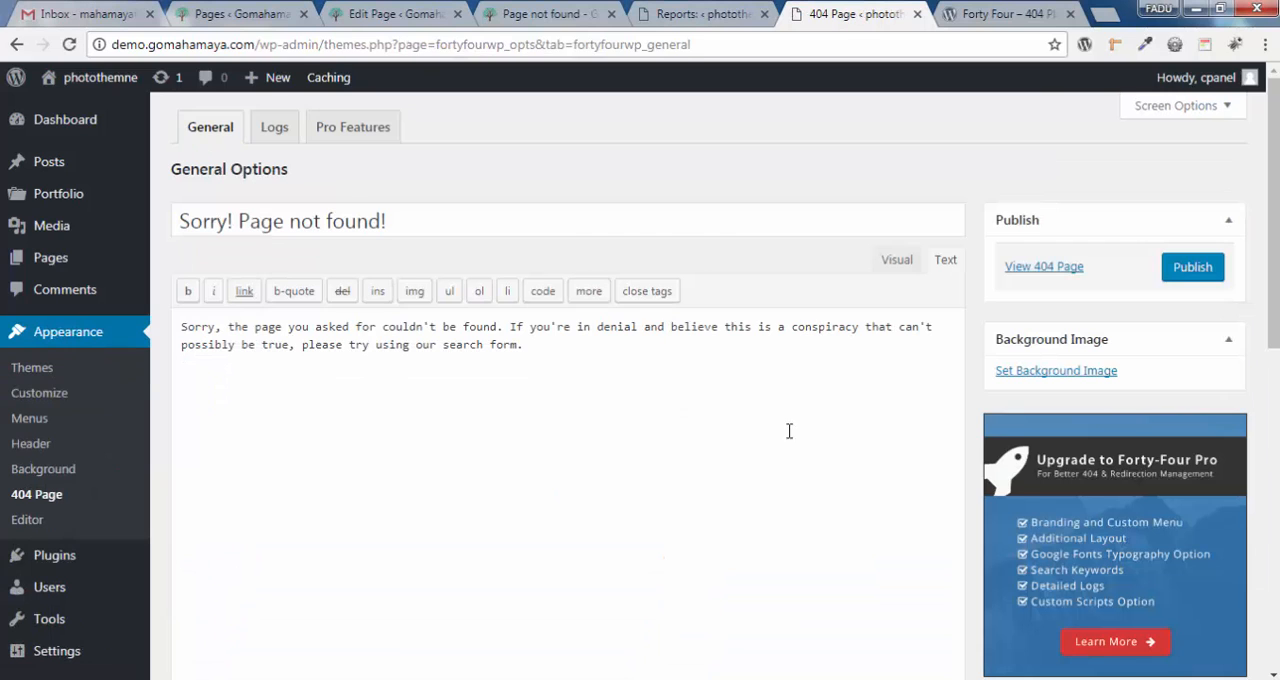
mouse_move(940, 247)
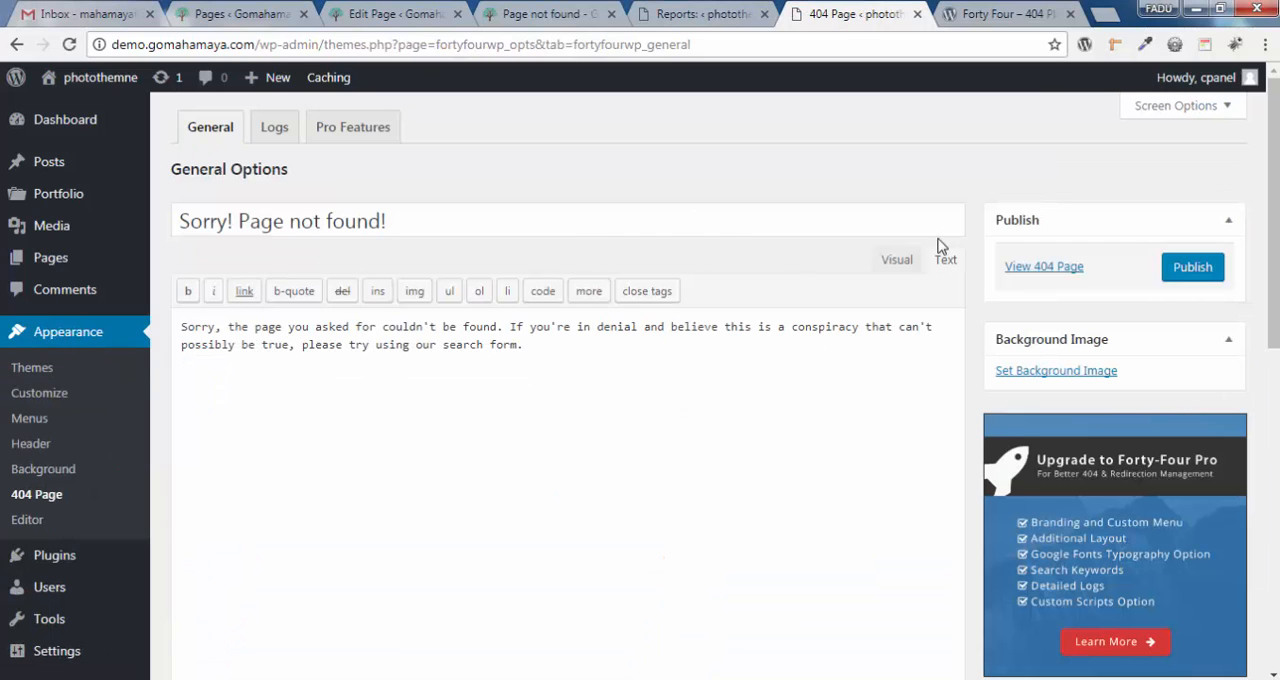
left_click(896, 259)
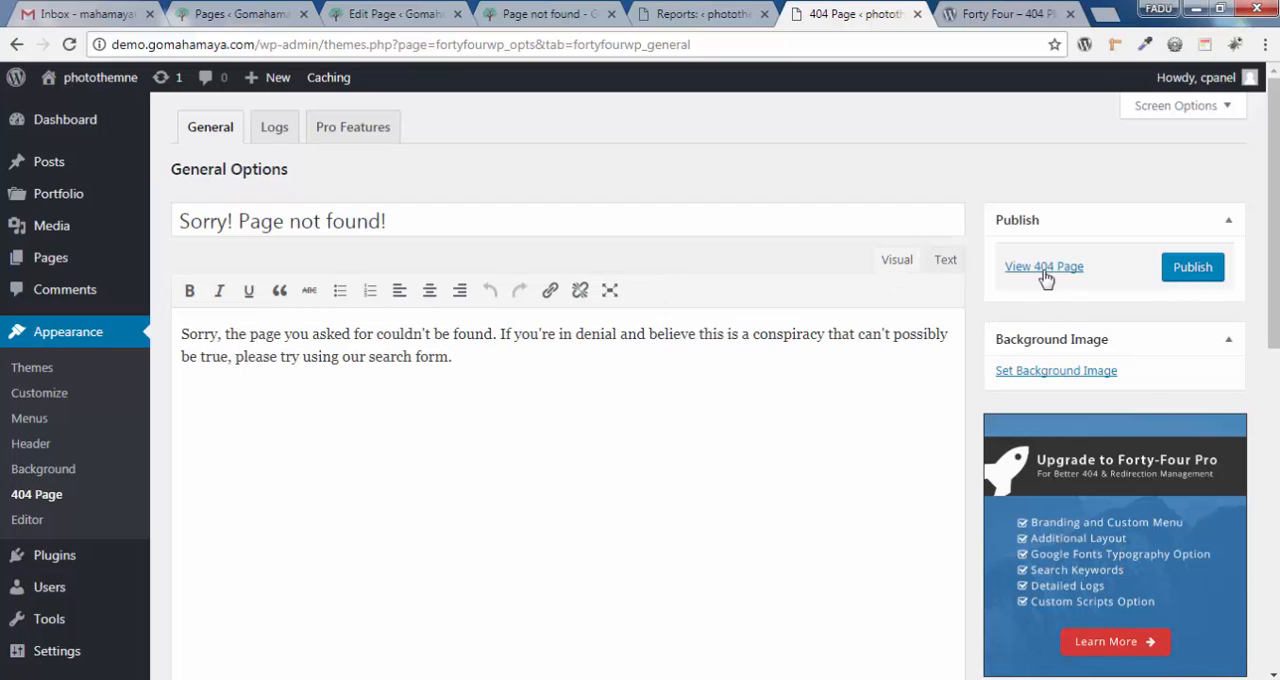
mouse_move(1030, 275)
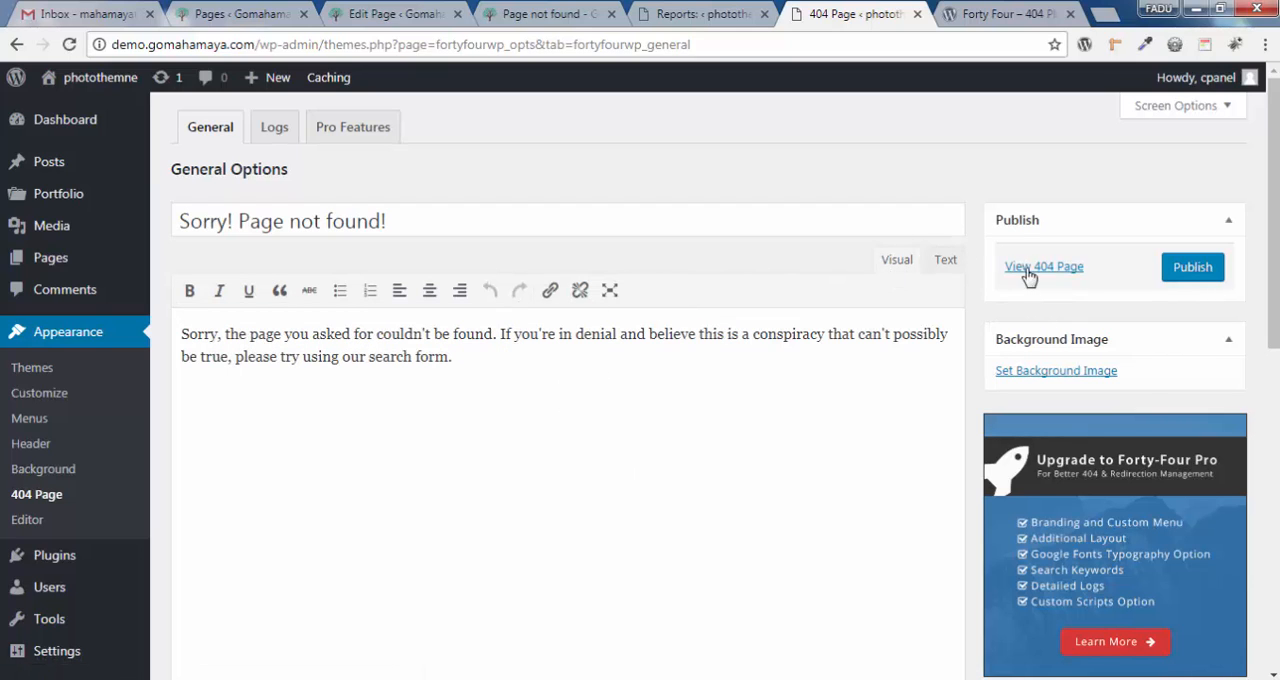
left_click(1043, 266)
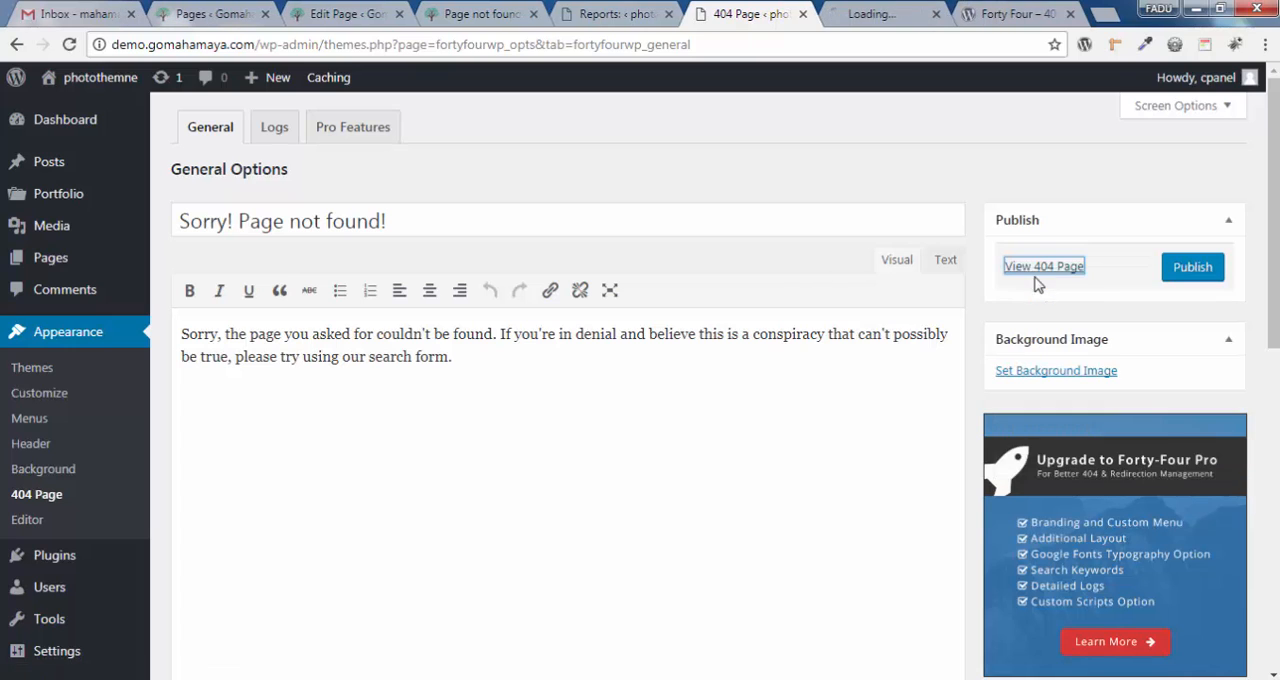
- Review the default mountain-background 404 preview, then choose Set Background Image in settings
left_click(1043, 265)
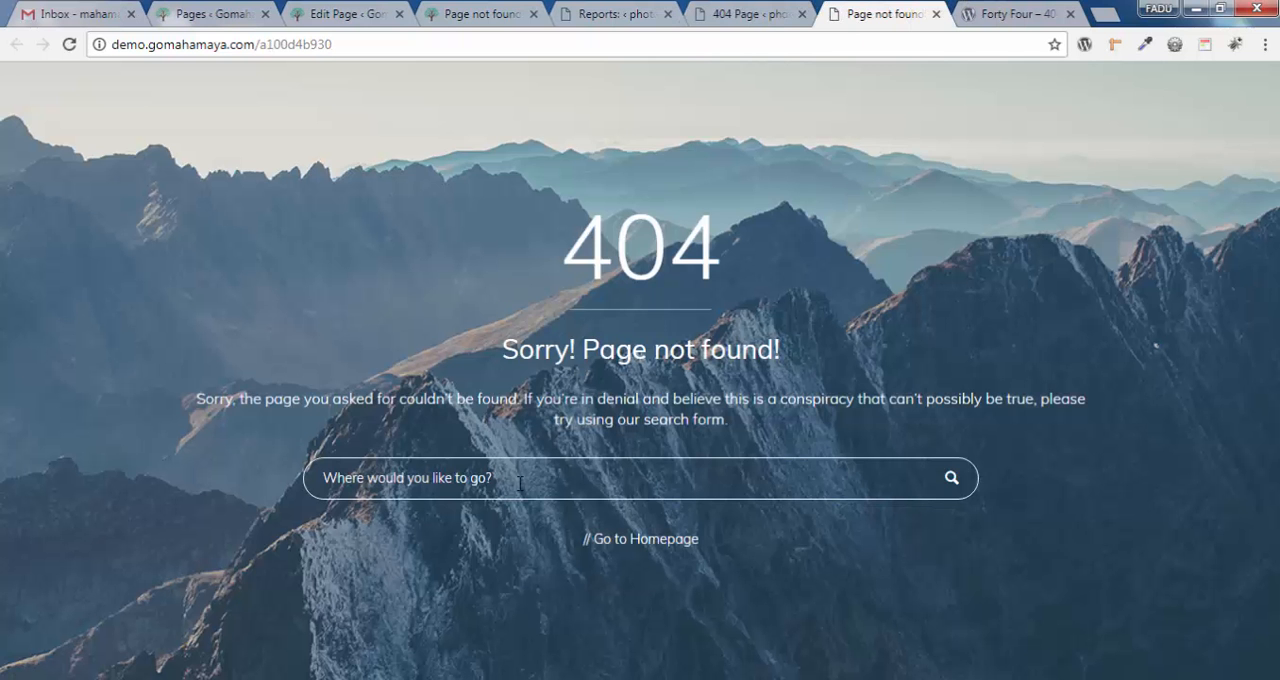
mouse_move(617, 392)
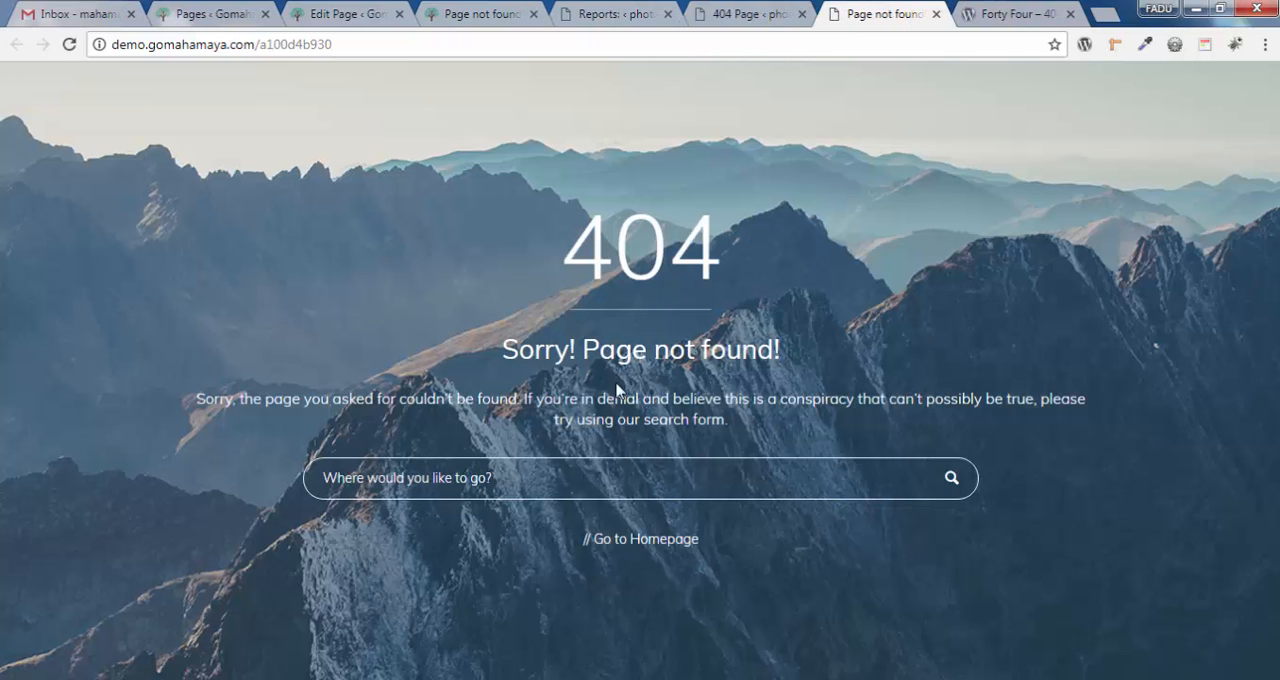
left_click(745, 14)
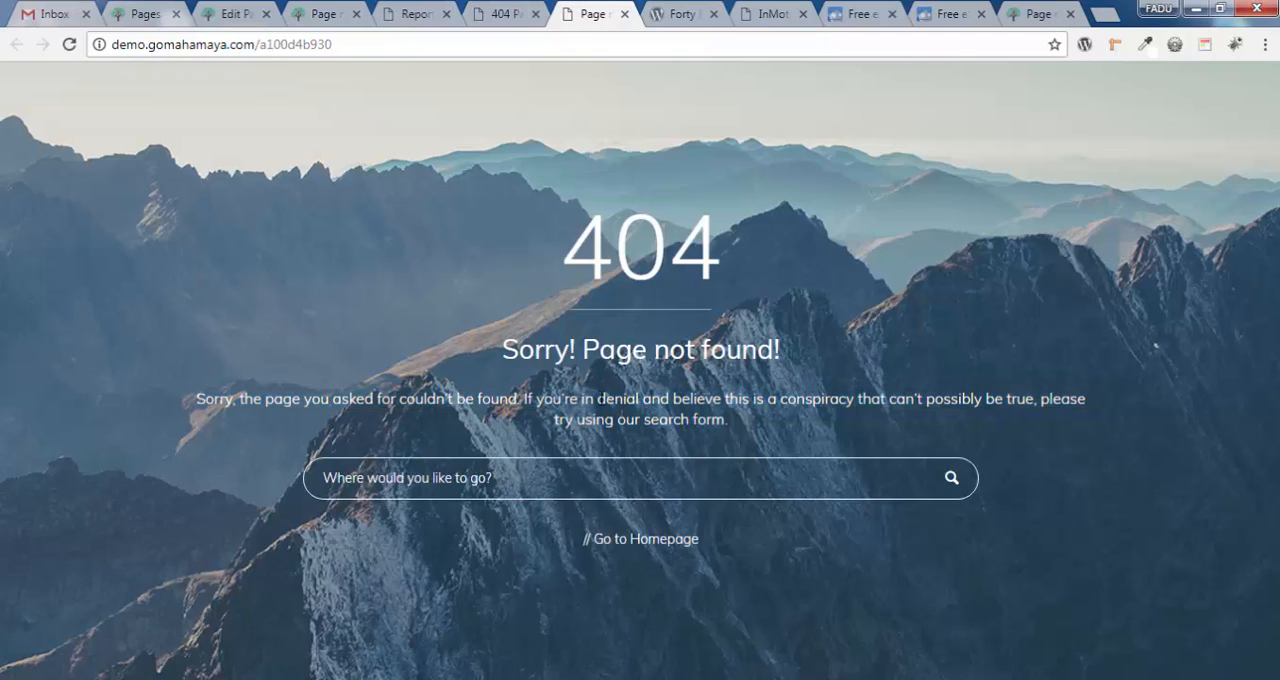
left_click(505, 14)
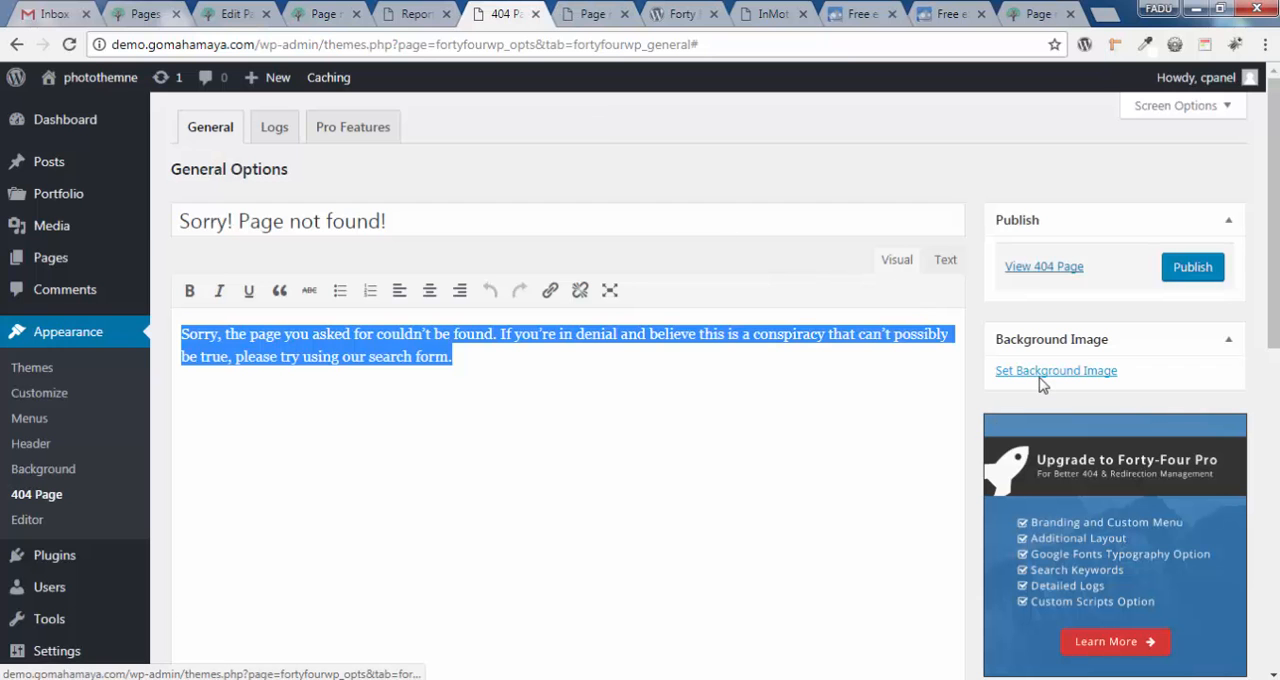
left_click(1043, 266)
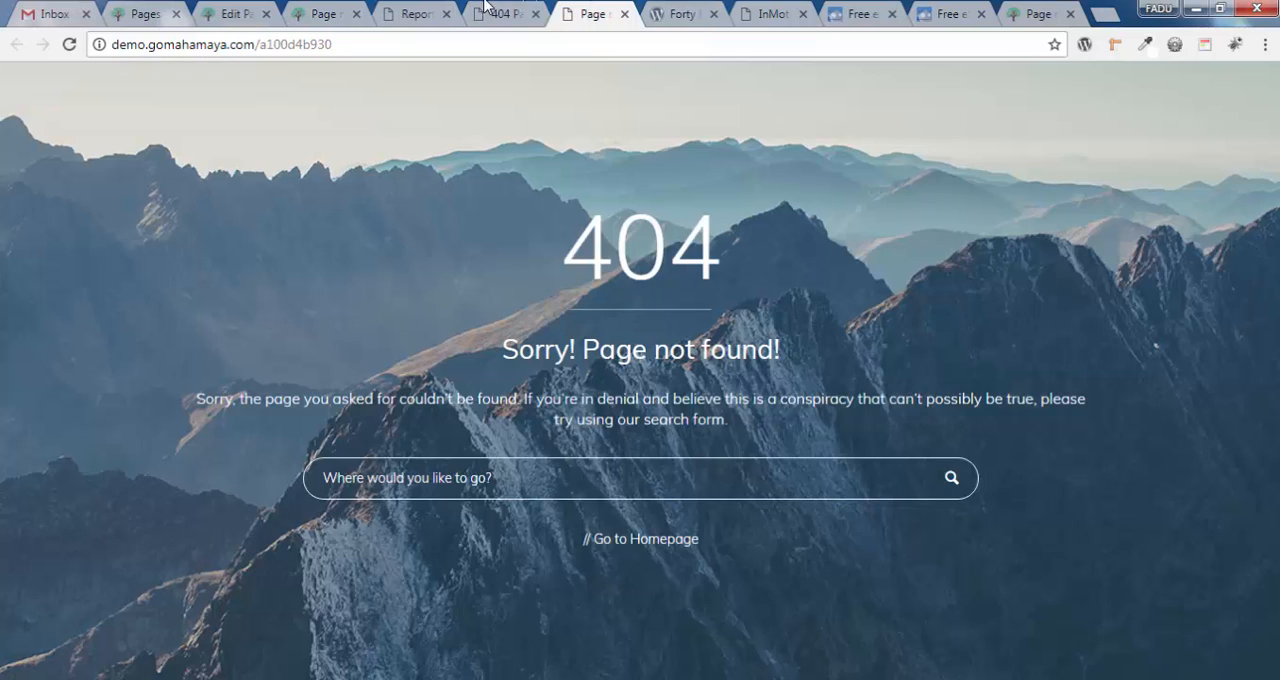
left_click(505, 14)
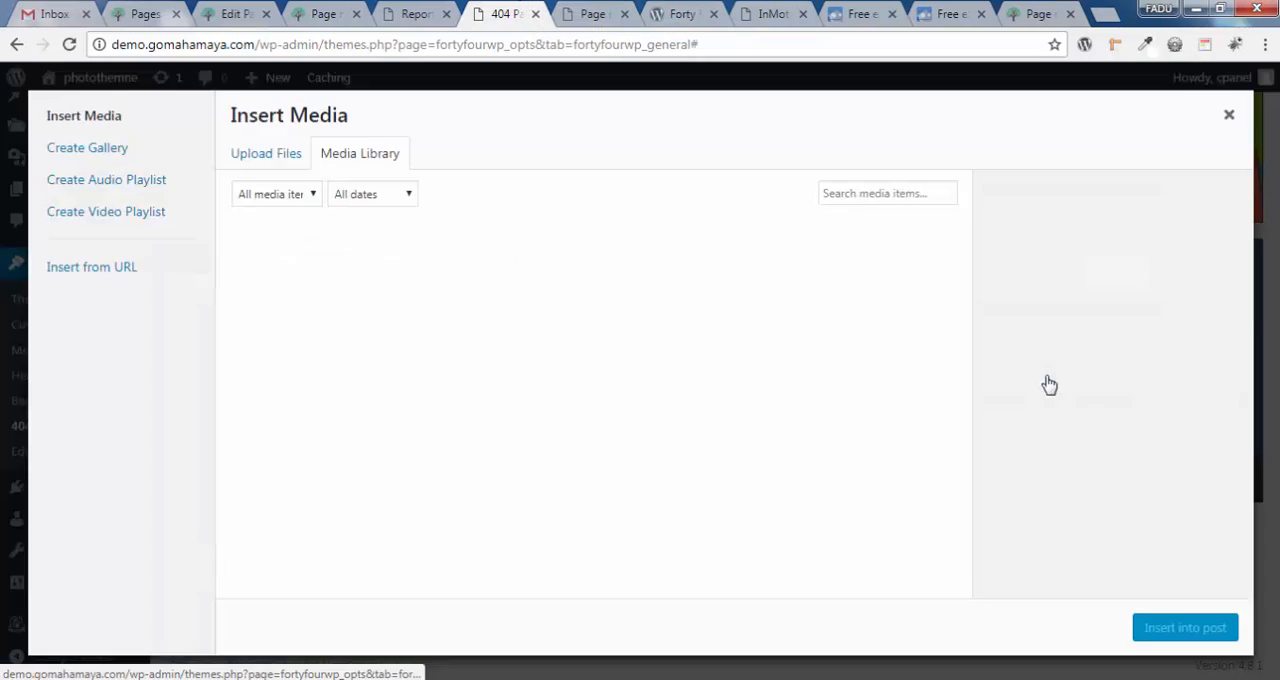
- Upload the penguin image 10654-NMQREE as the 404 page background
left_click(265, 153)
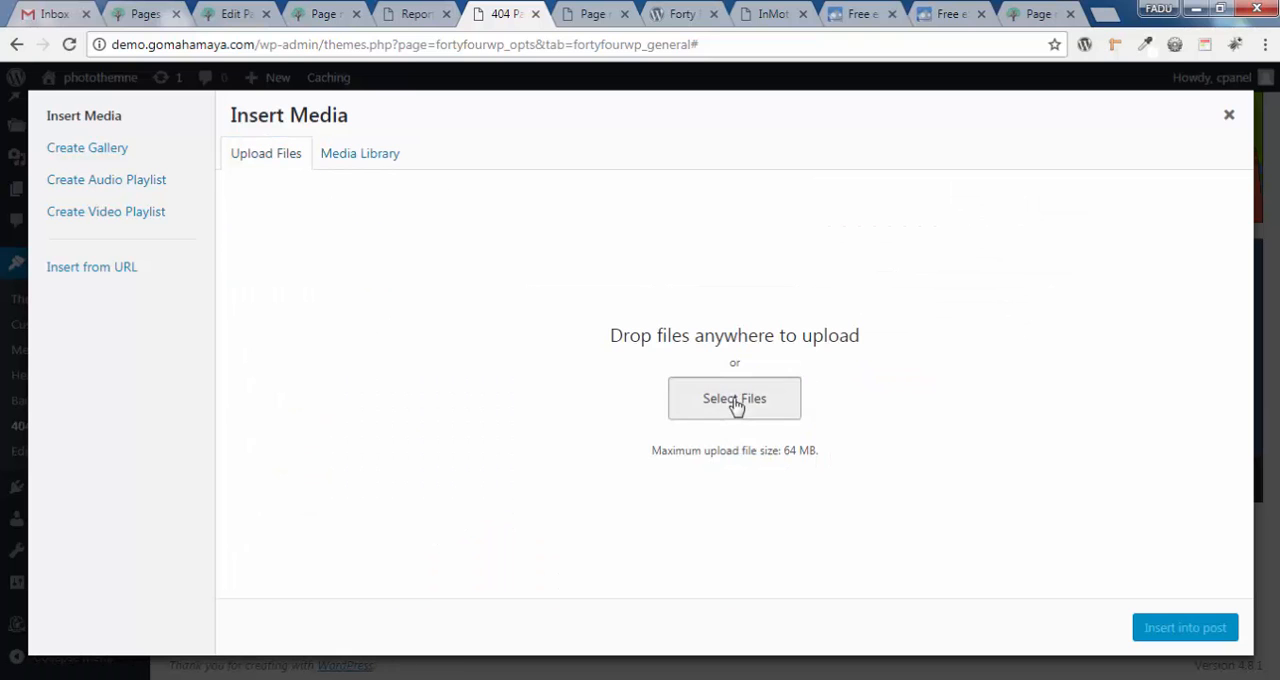
left_click(734, 398)
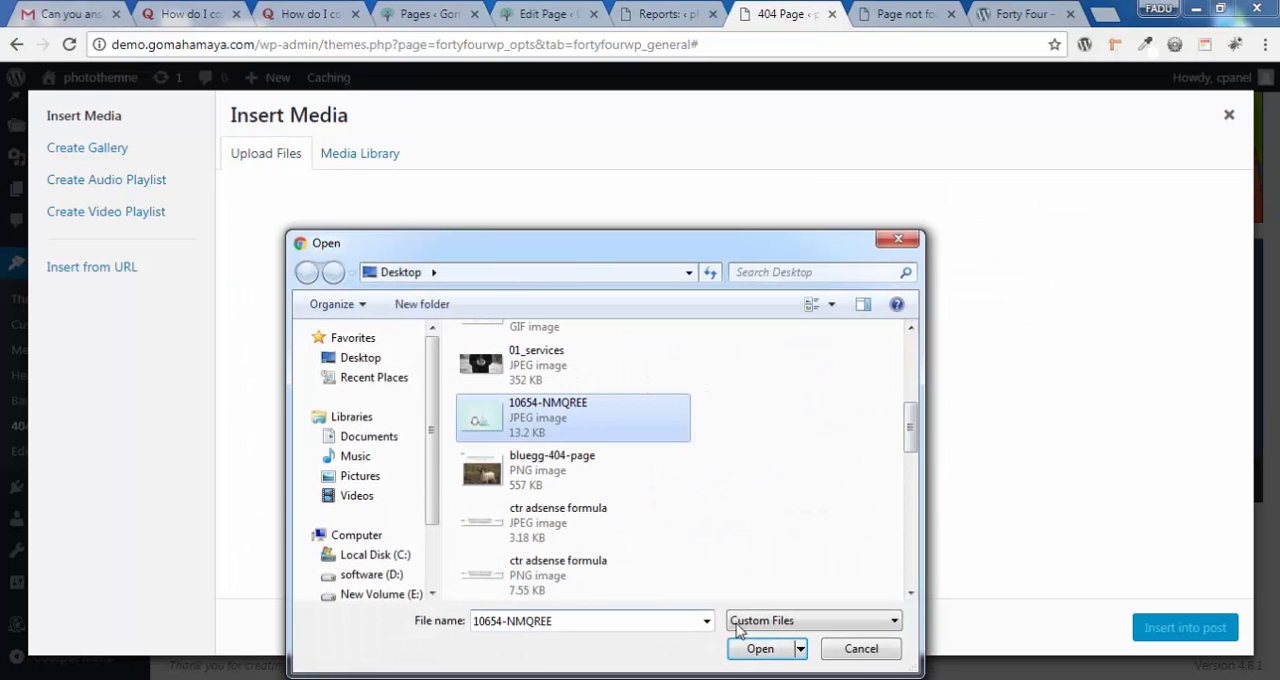
left_click(760, 648)
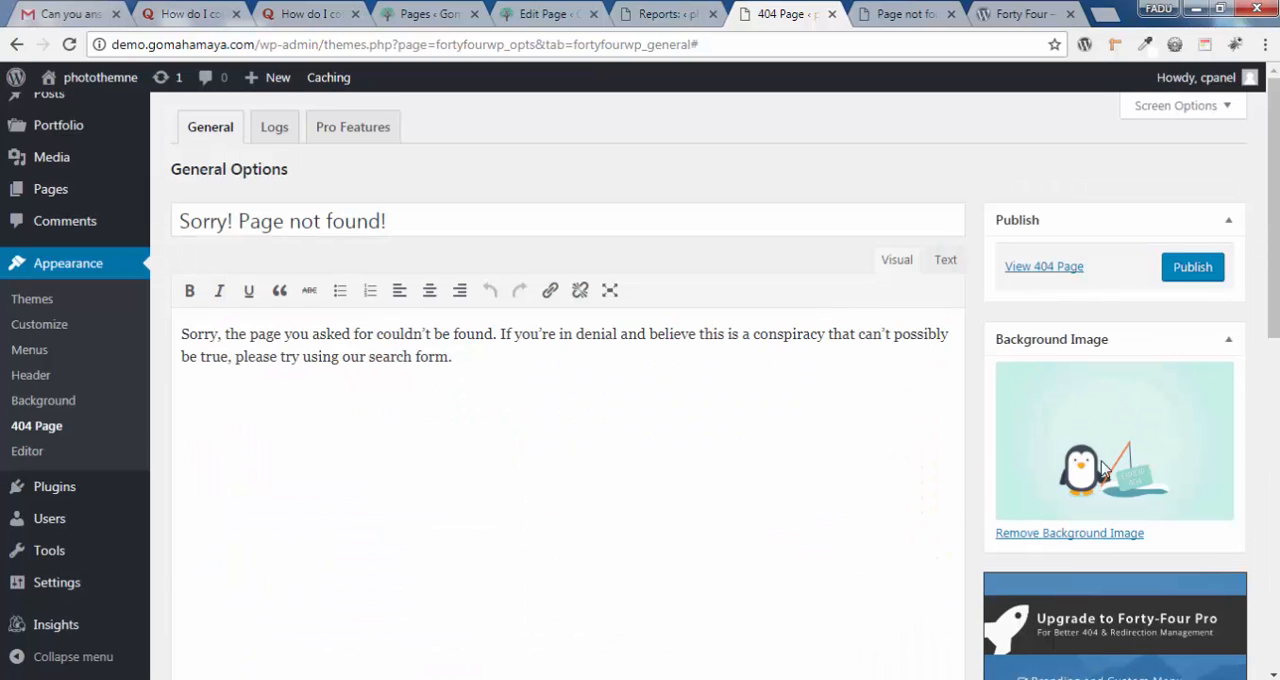
scroll("down", 3)
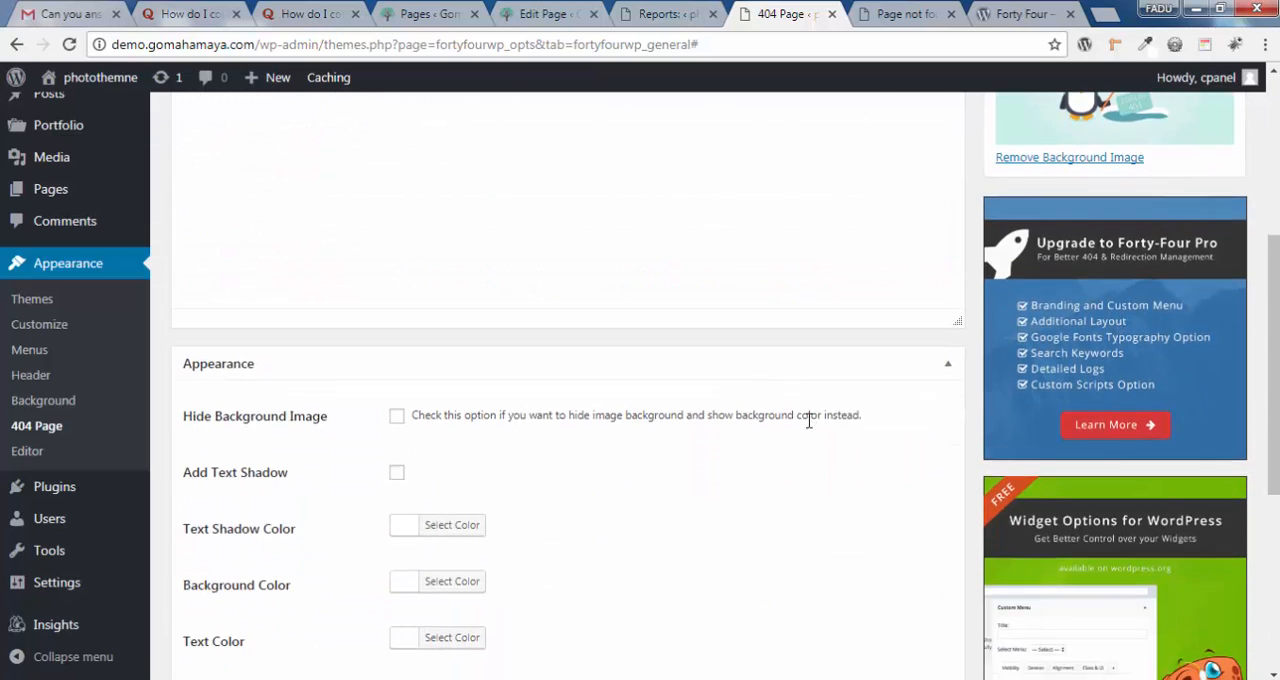
scroll("down", 3)
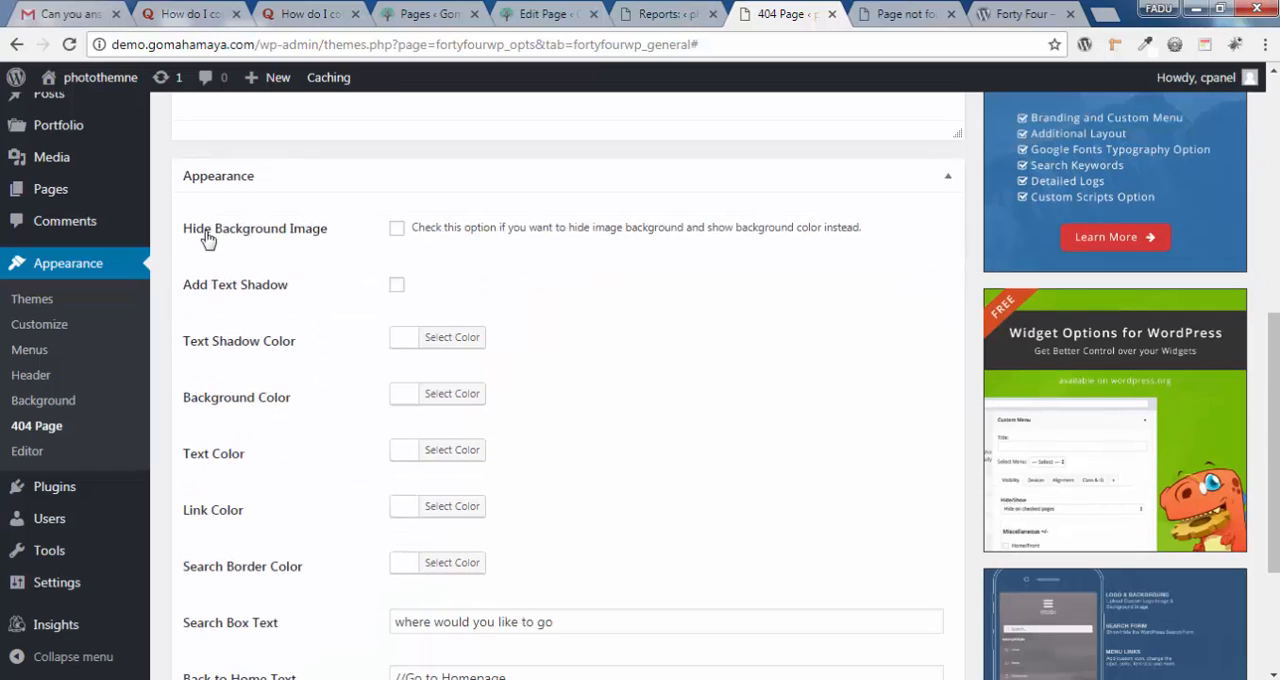
mouse_move(860, 184)
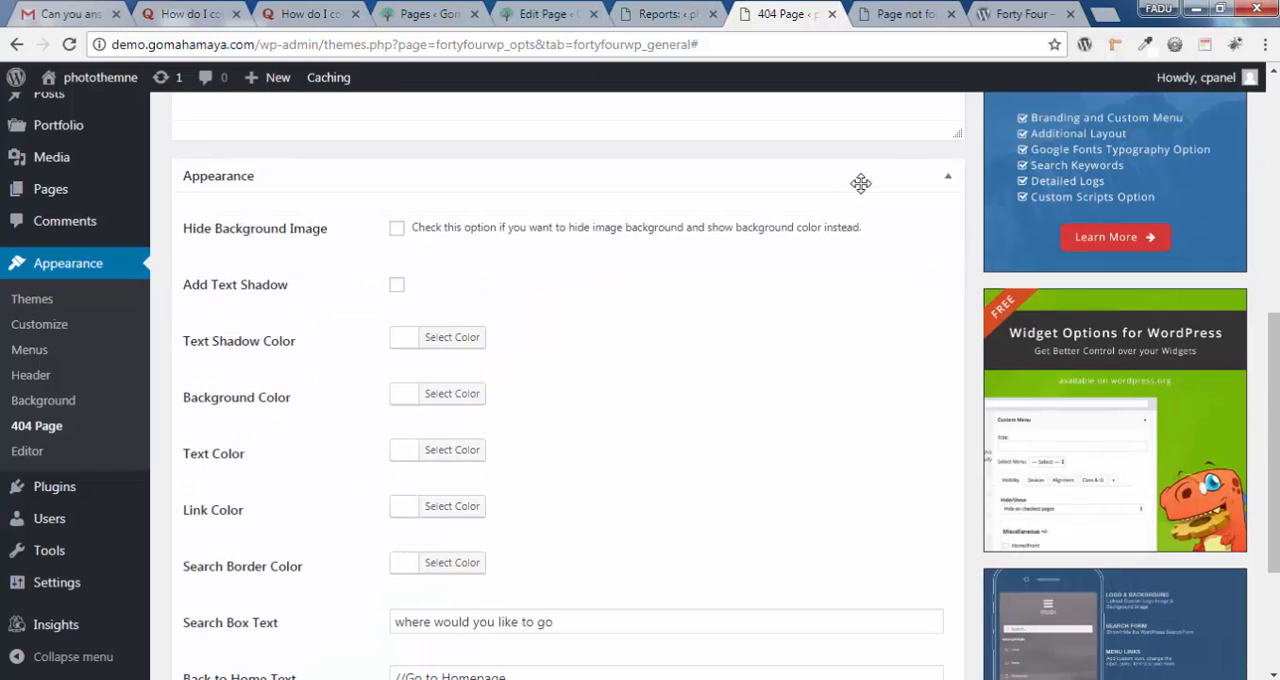
mouse_move(315, 240)
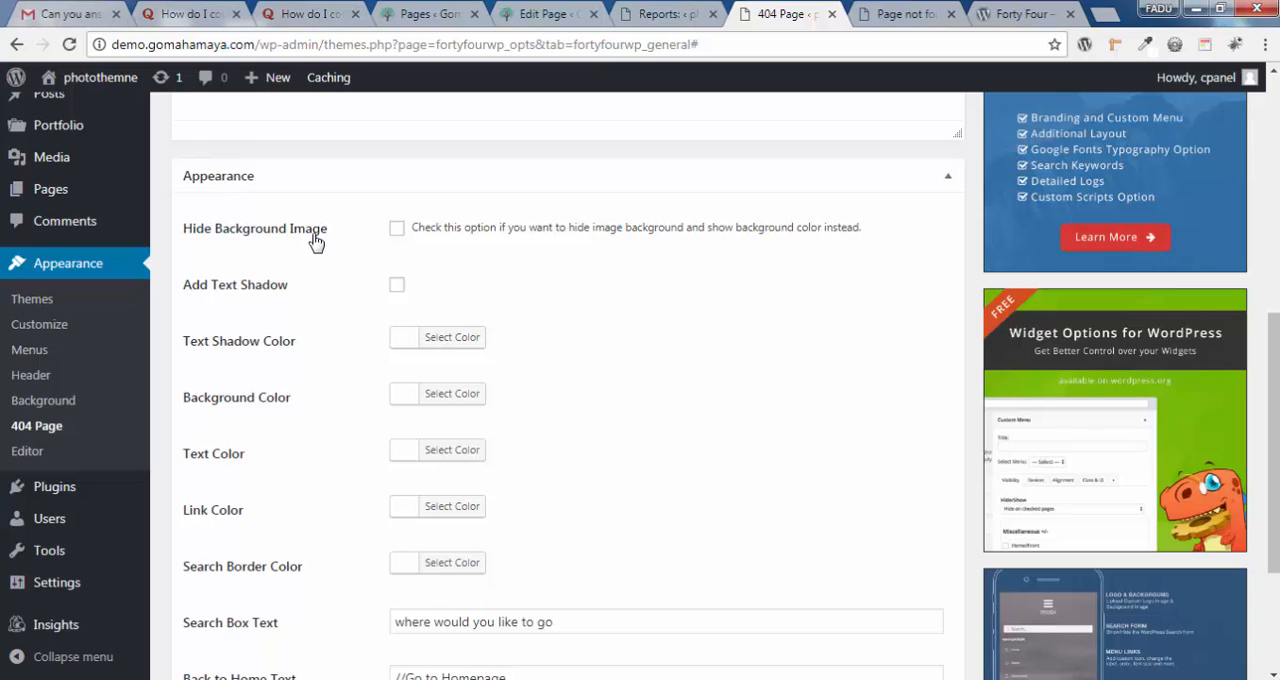
mouse_move(281, 388)
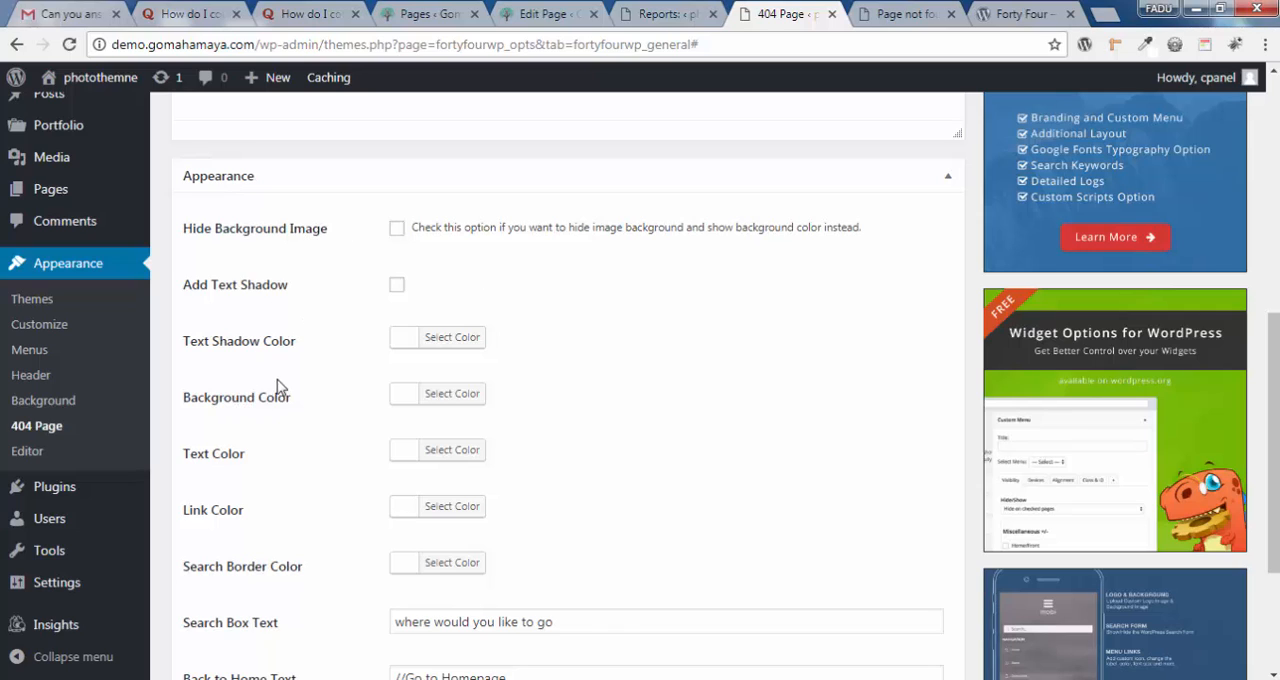
mouse_move(451, 393)
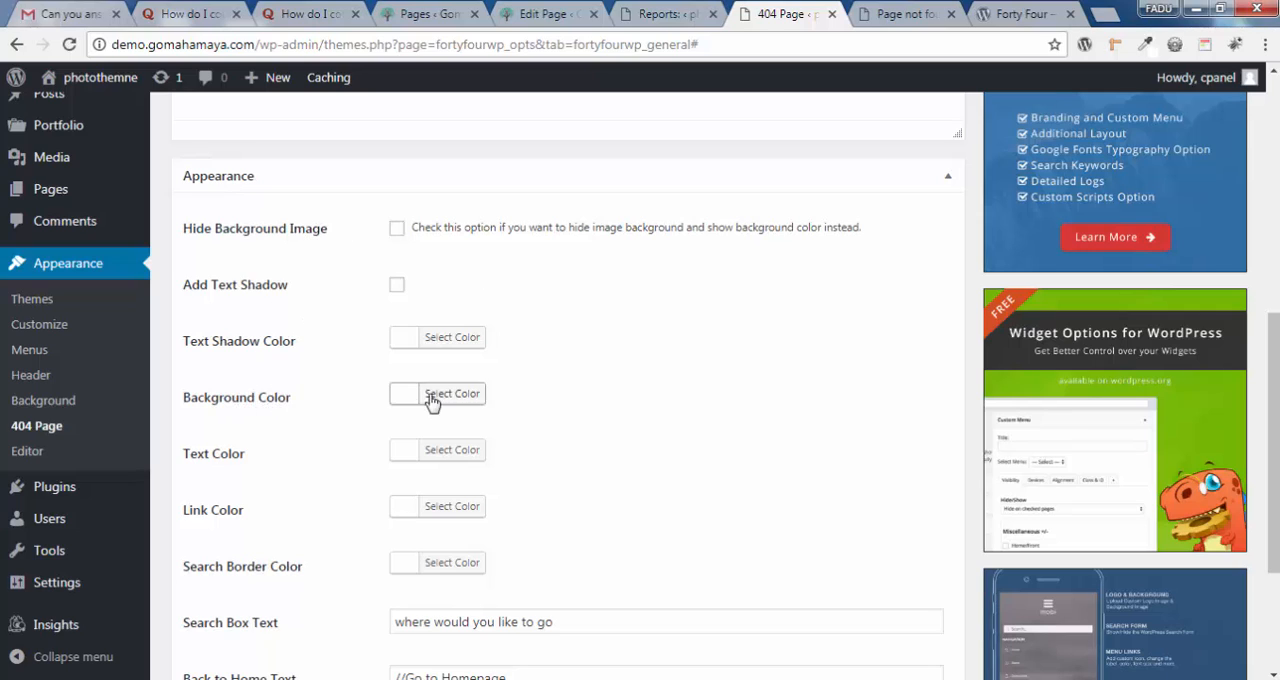
scroll("down", 3)
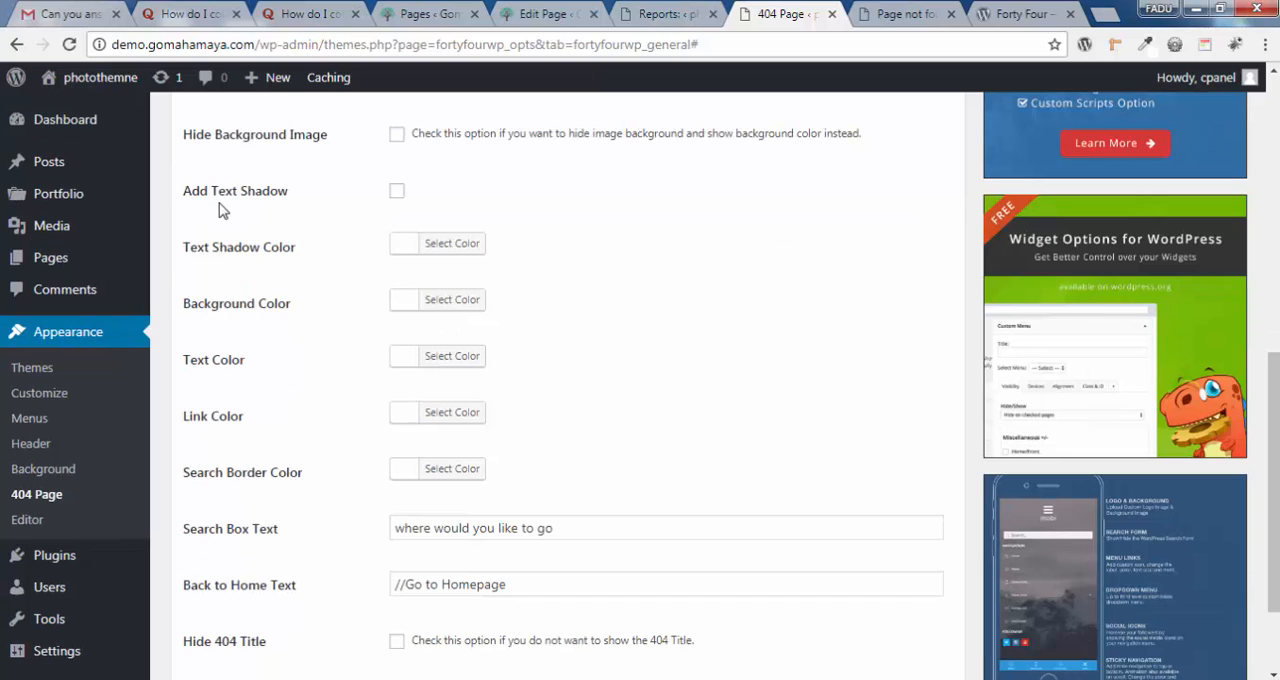
mouse_move(259, 207)
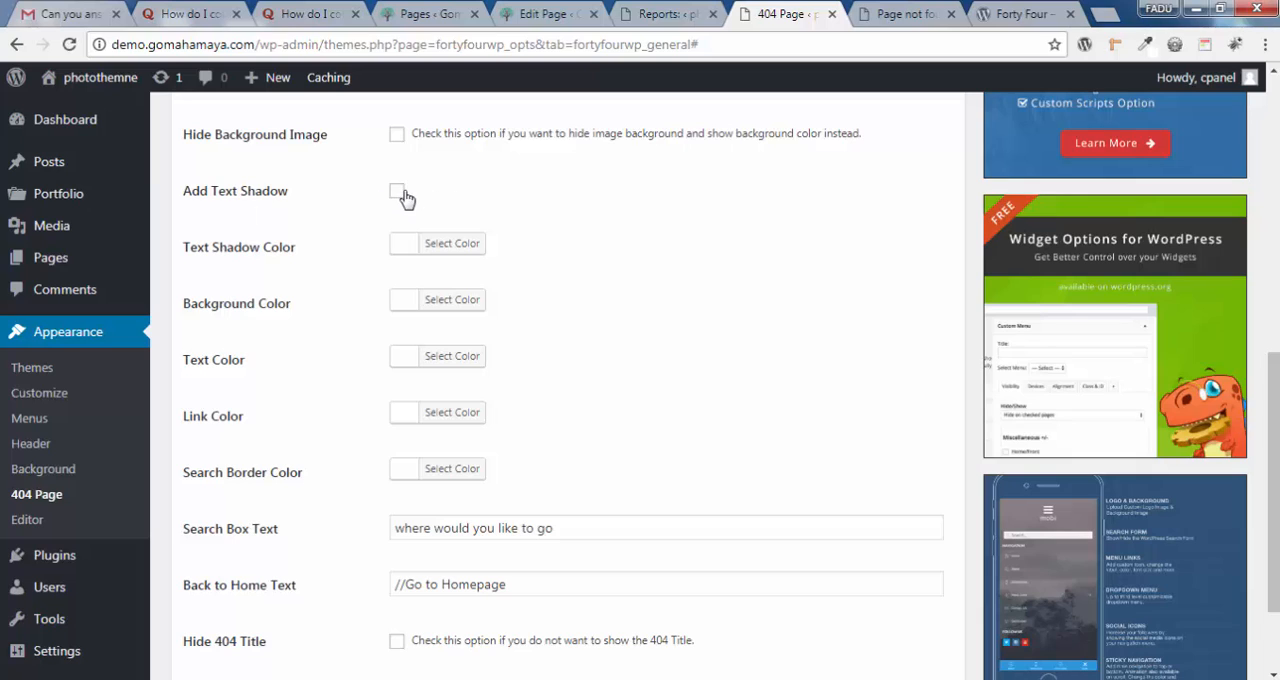
left_click(397, 191)
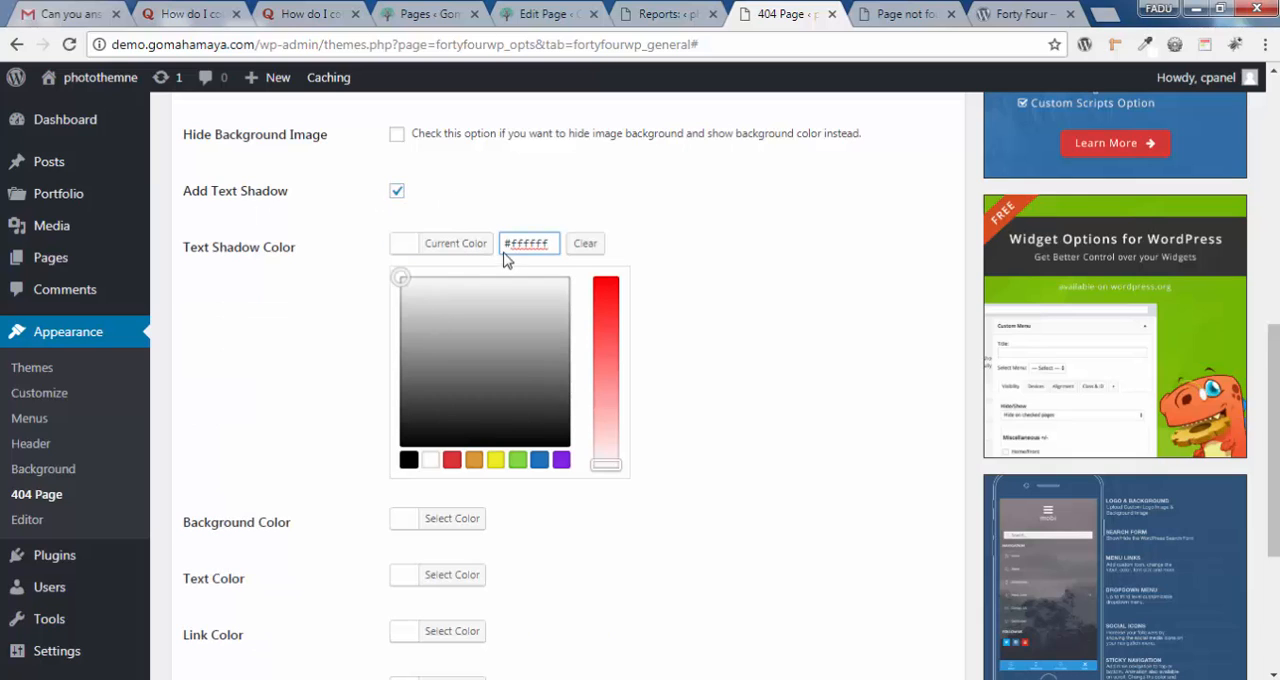
left_click(397, 190)
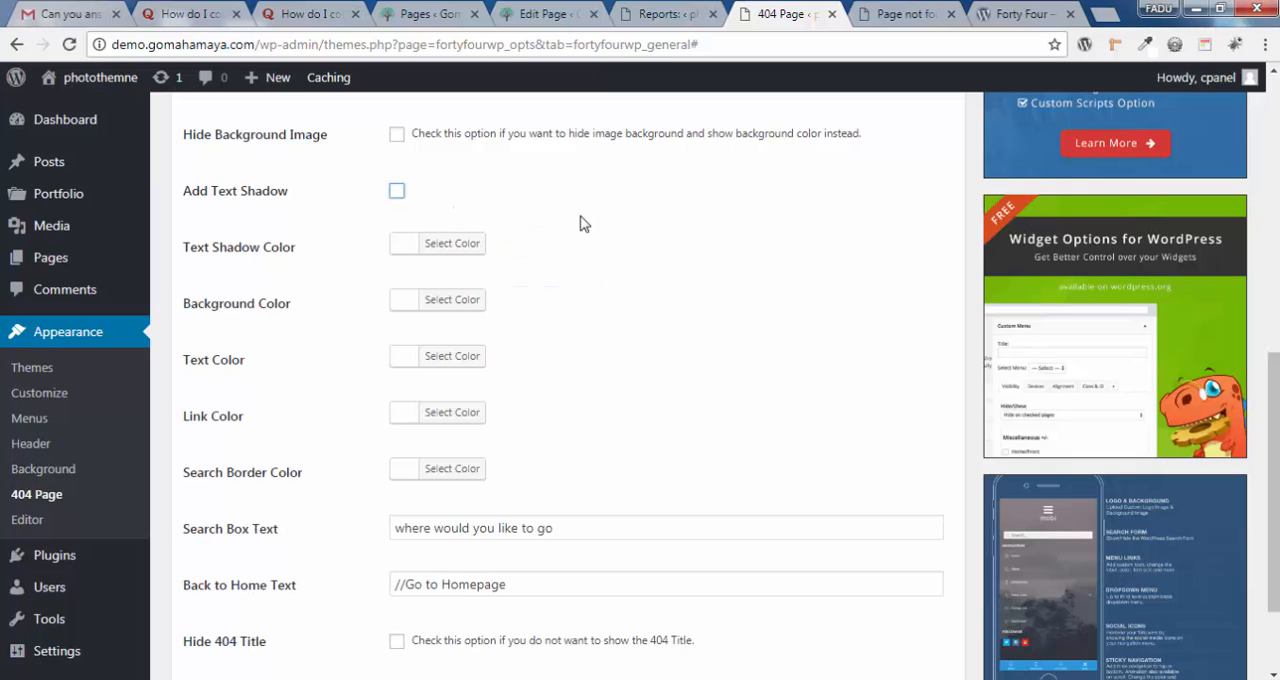
- Set the 404 page text colour to blue and the link colour to orange
scroll("down", 3)
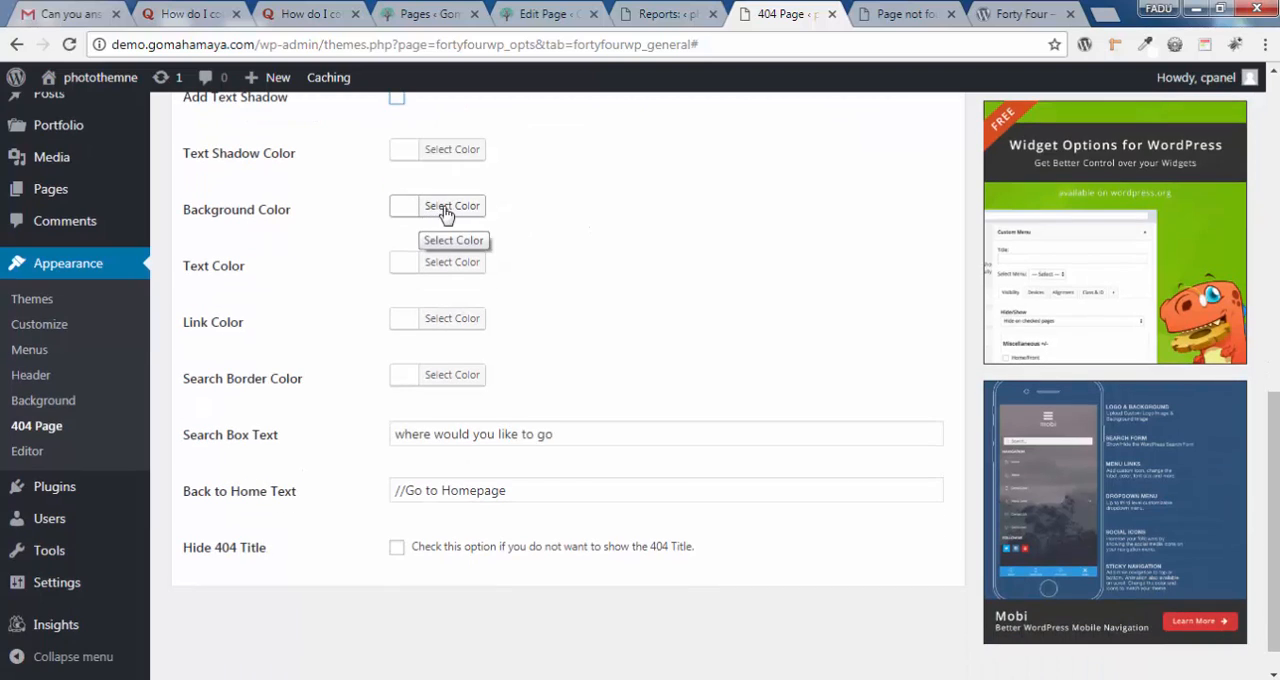
left_click(451, 262)
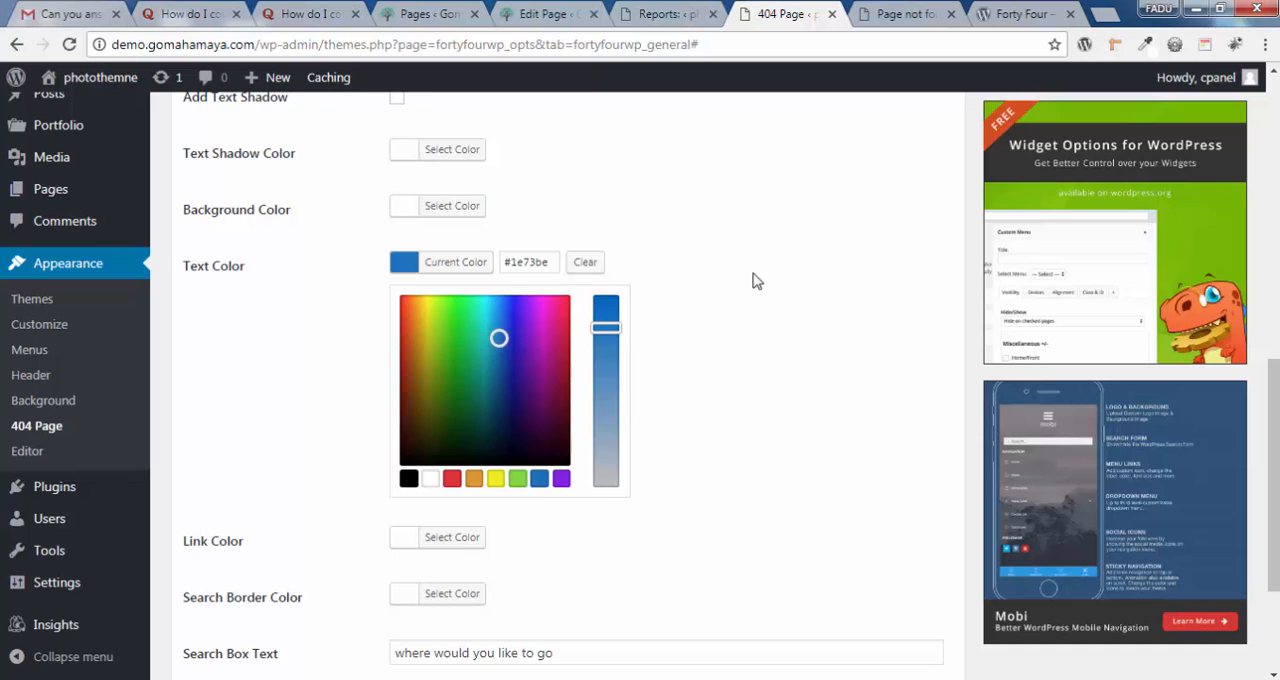
left_click(451, 537)
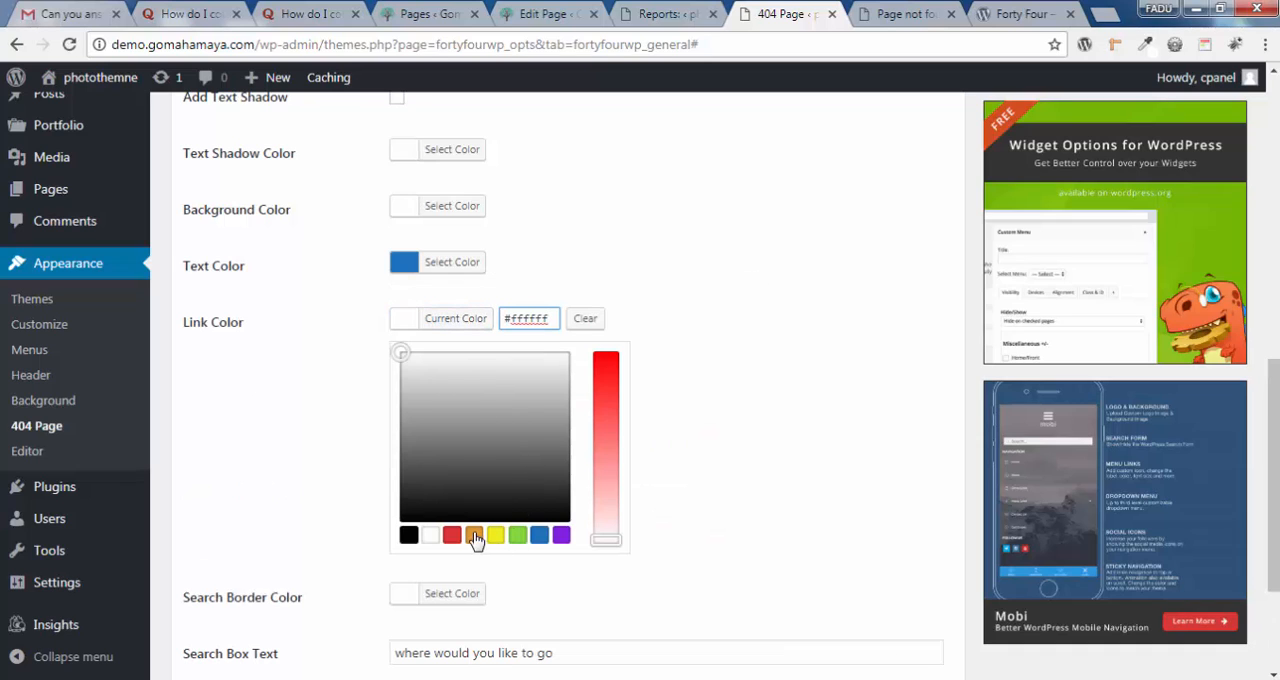
left_click(473, 534)
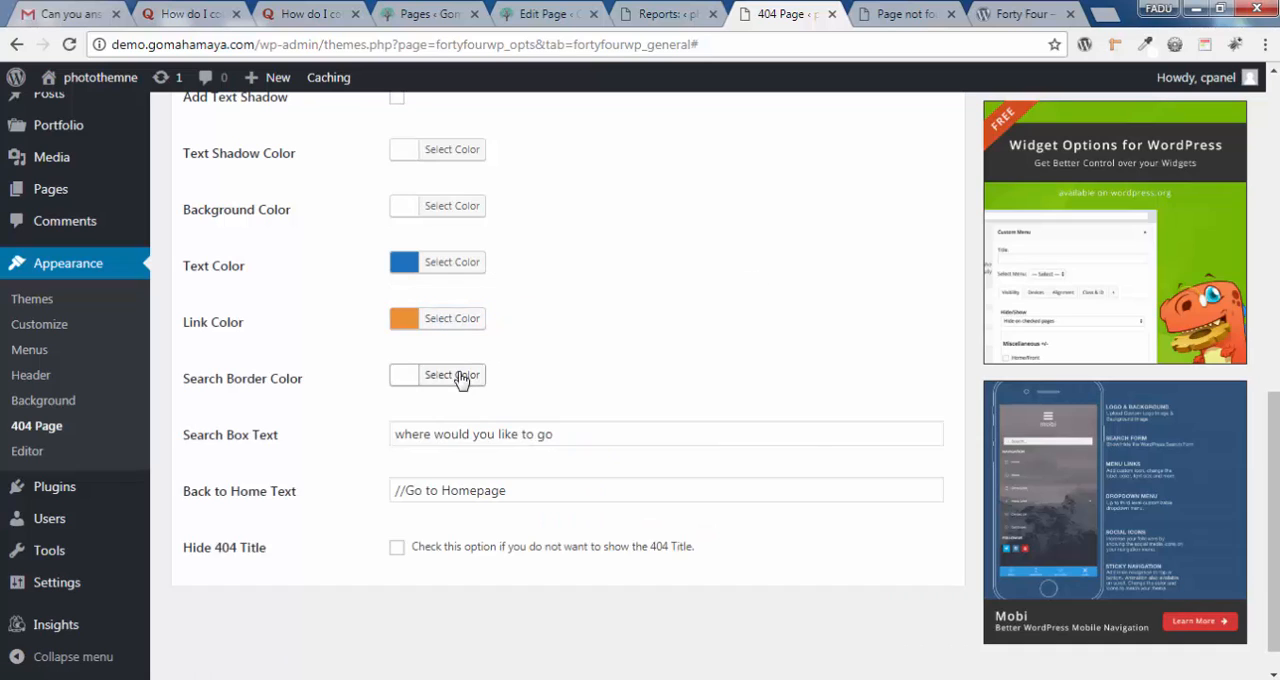
left_click(451, 374)
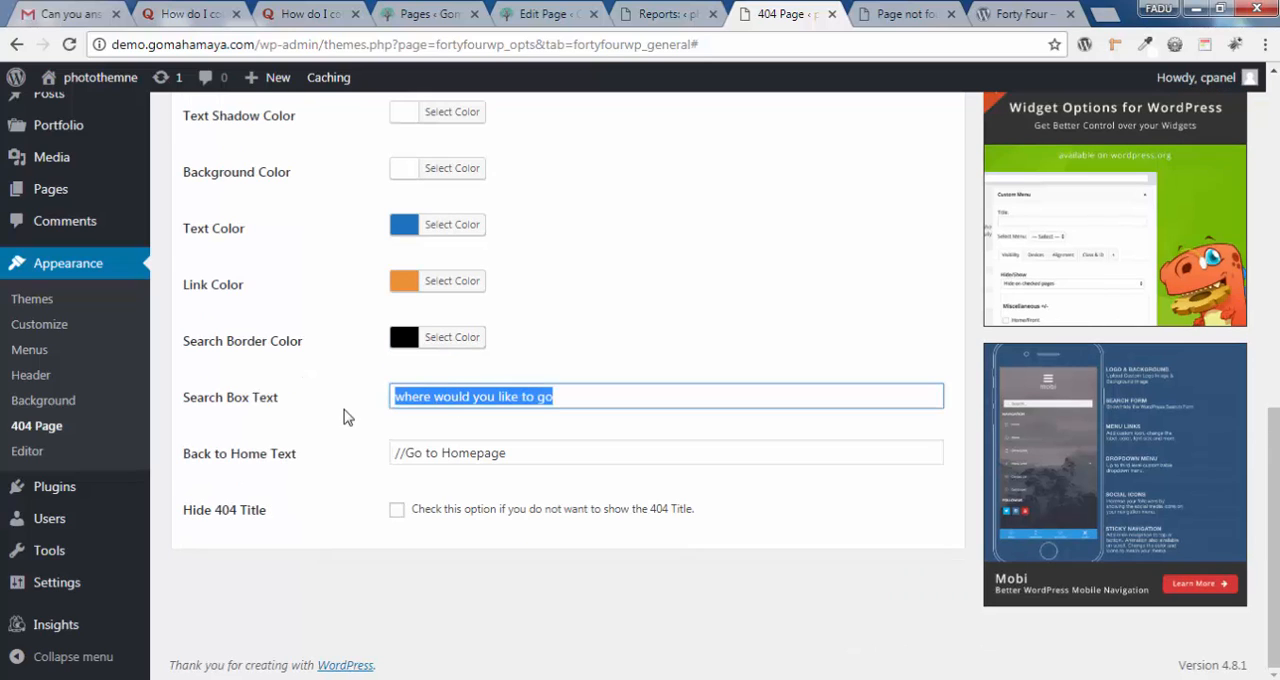
- Enter 'explore me' as the search box text and check the live 404 page
type("explore me")
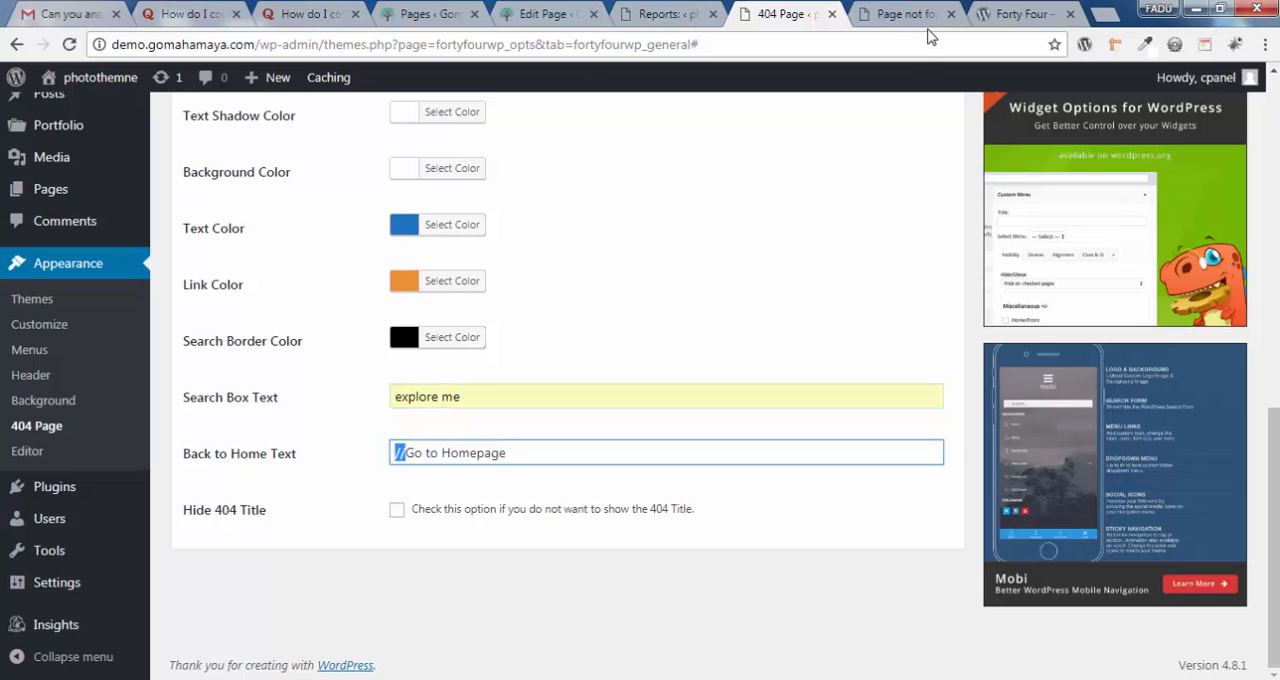
left_click(900, 14)
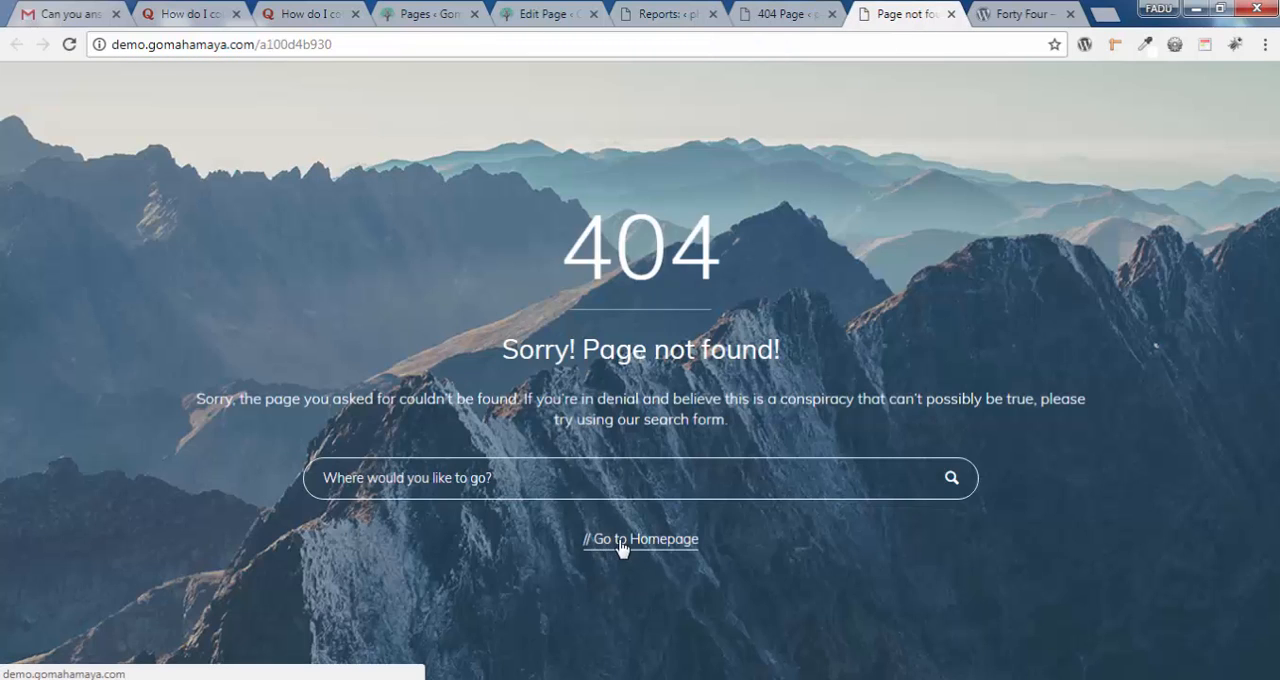
left_click(785, 14)
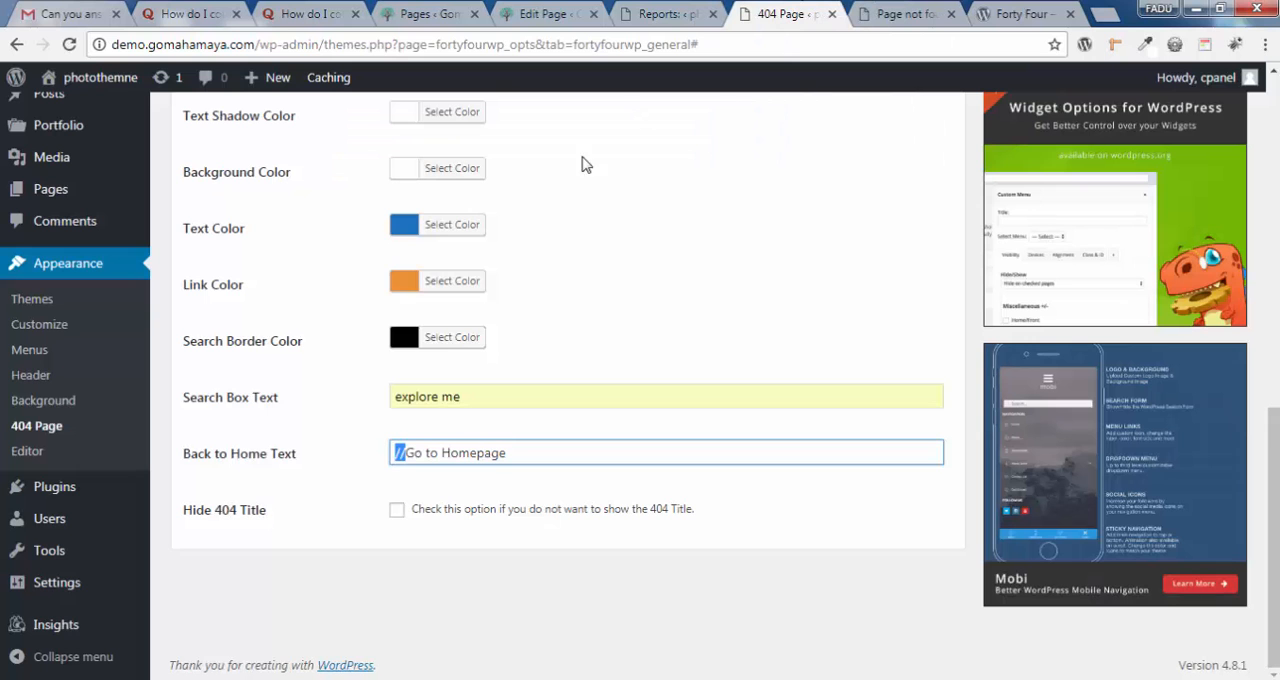
- Change the back-to-home link text to 'Go to Homepage' and recheck the live page
left_click(420, 452)
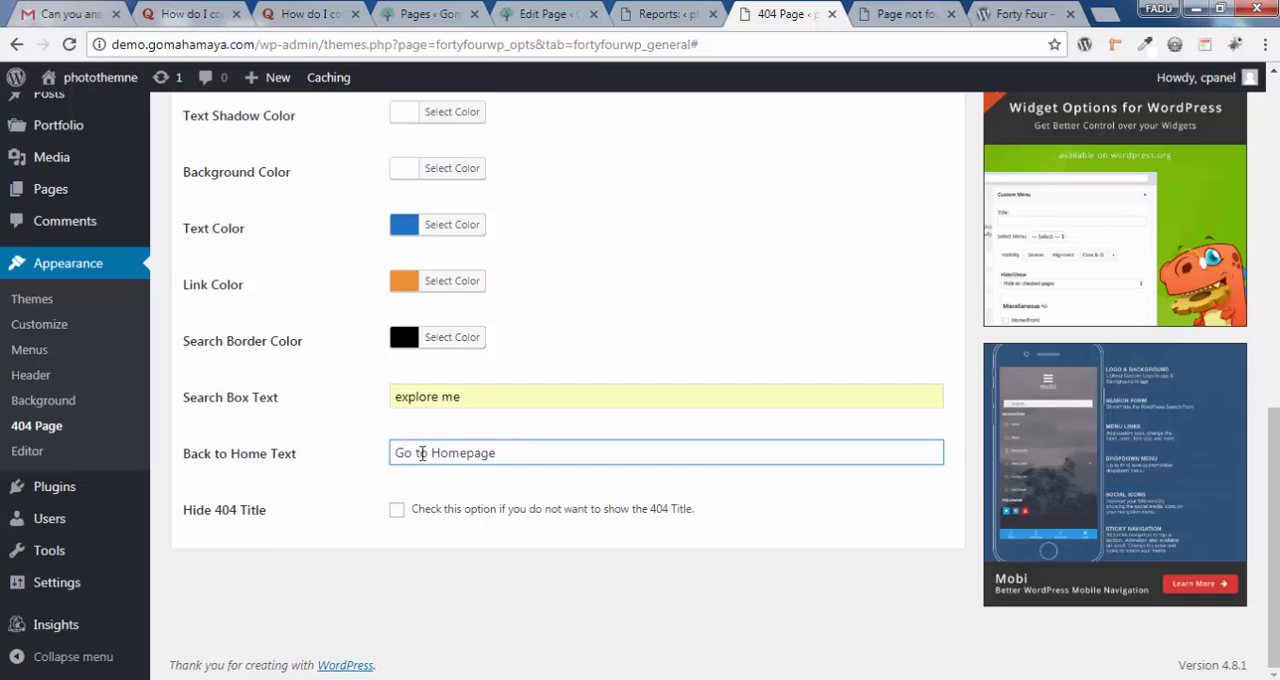
type("\"Go to Homepage")
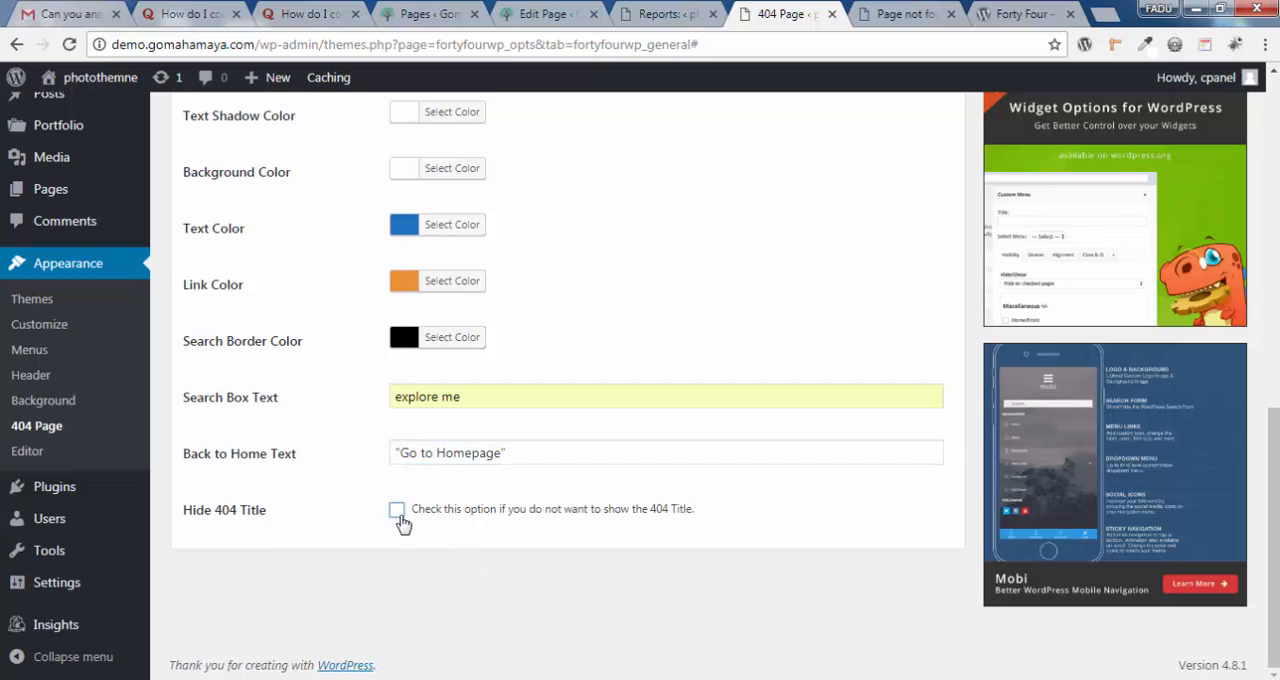
left_click(890, 14)
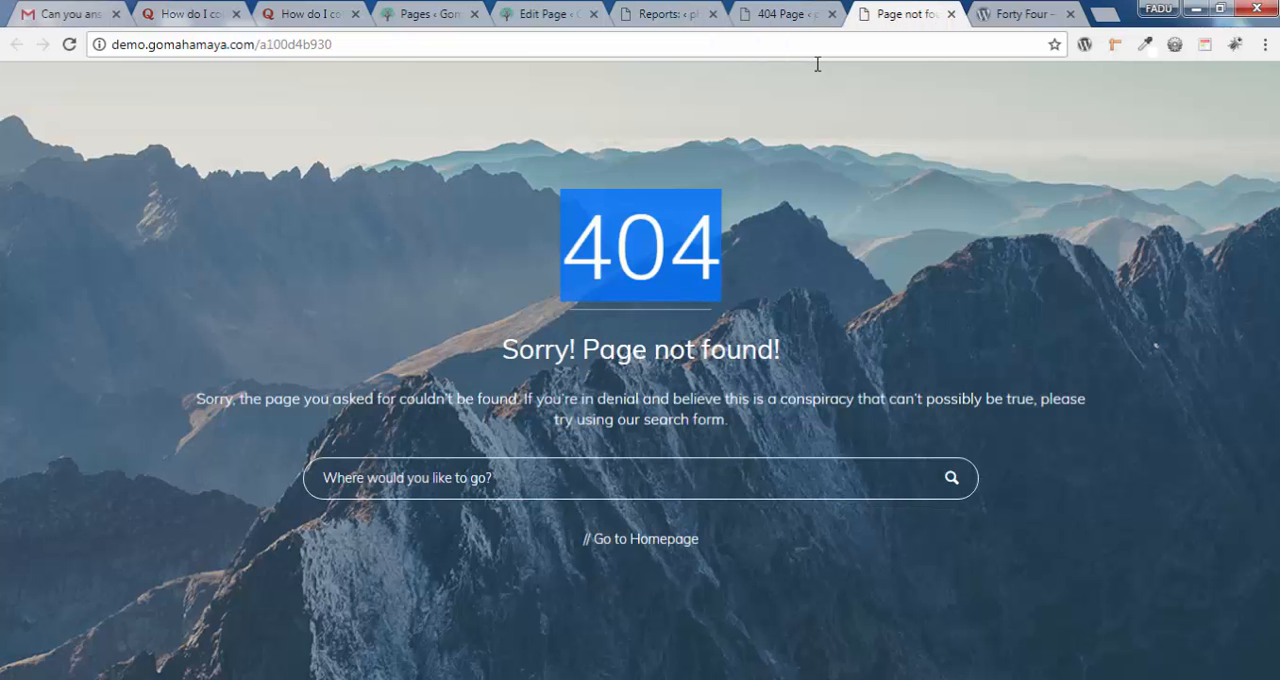
left_click(785, 14)
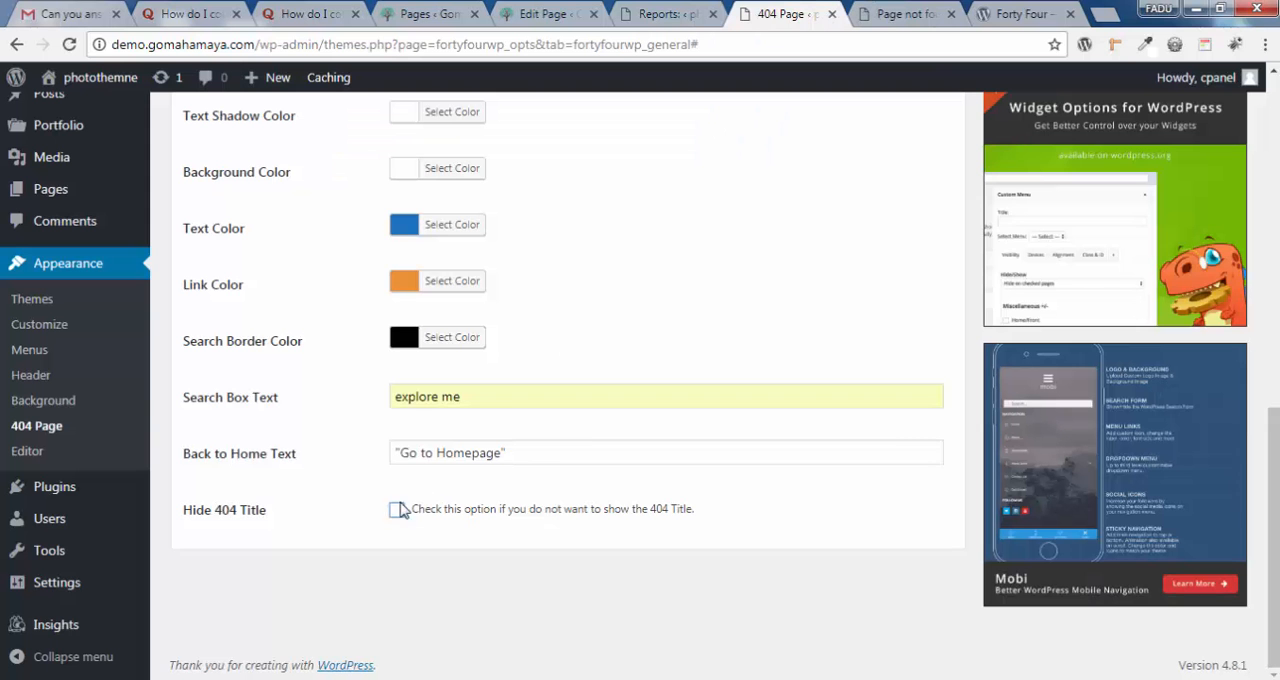
scroll("up", 3)
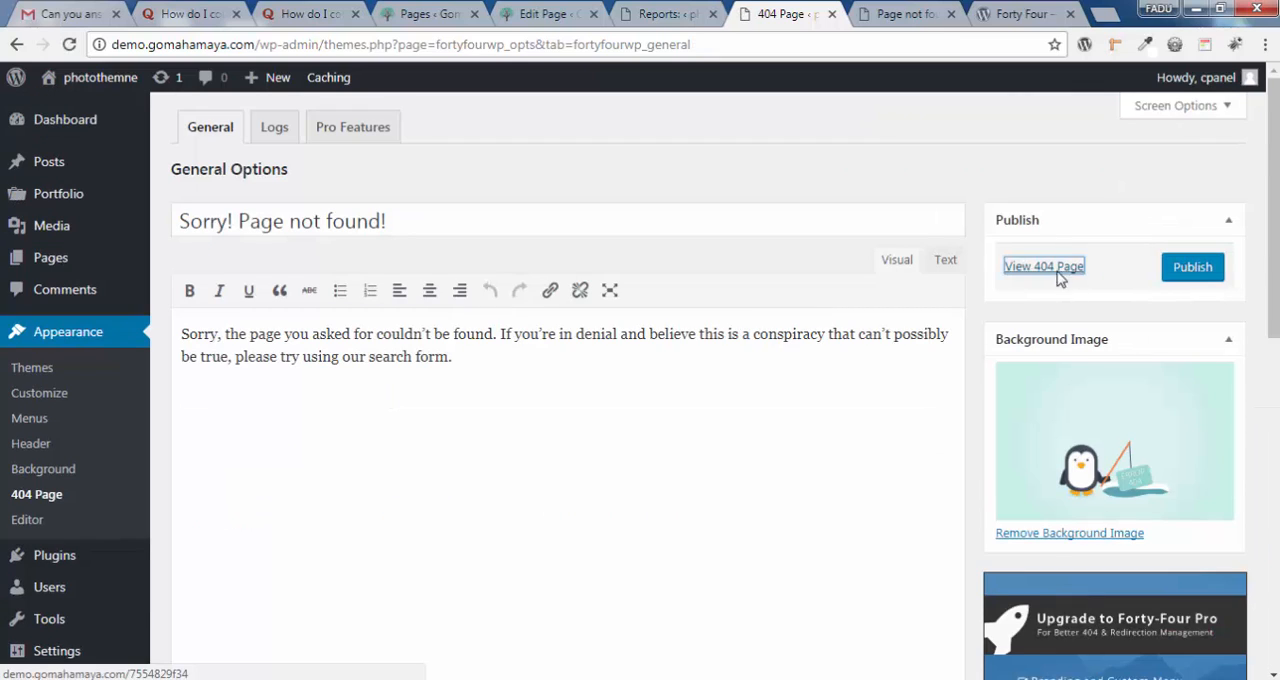
- Open the live 404 page in a new tab via View 404 Page in the Publish box
left_click(1043, 266)
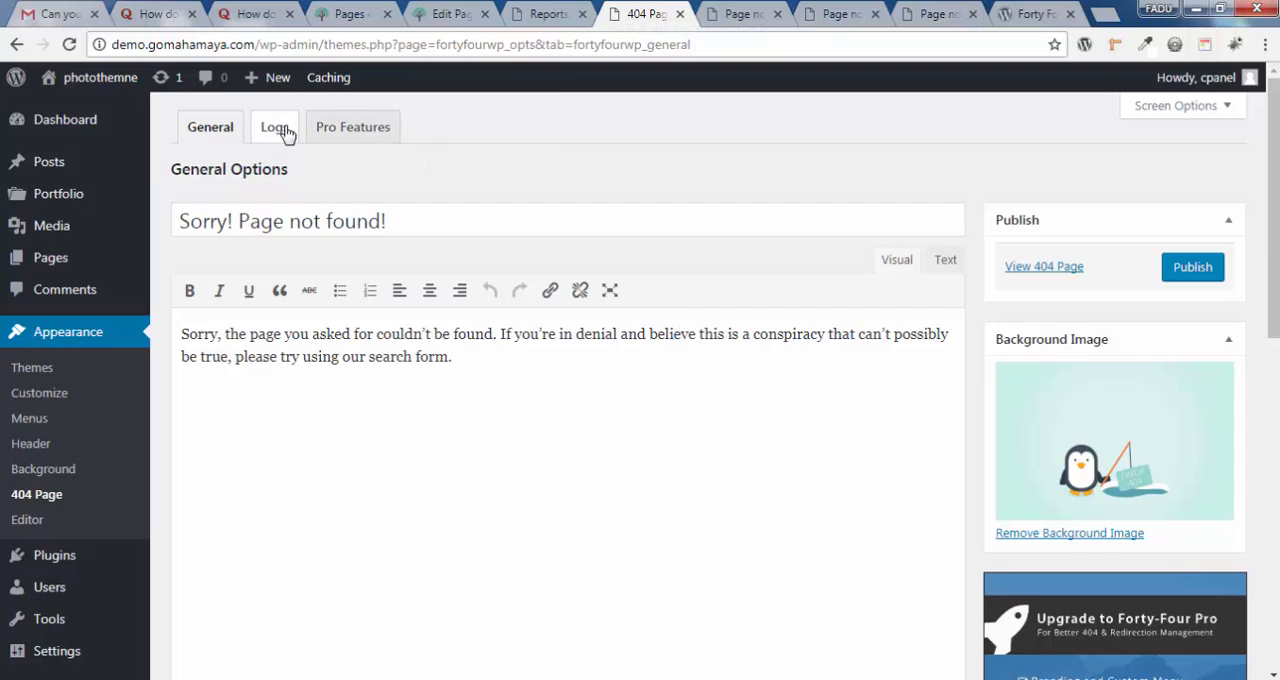
- Switch to the Logs tab, which shows no recorded 404 URLs yet
left_click(274, 127)
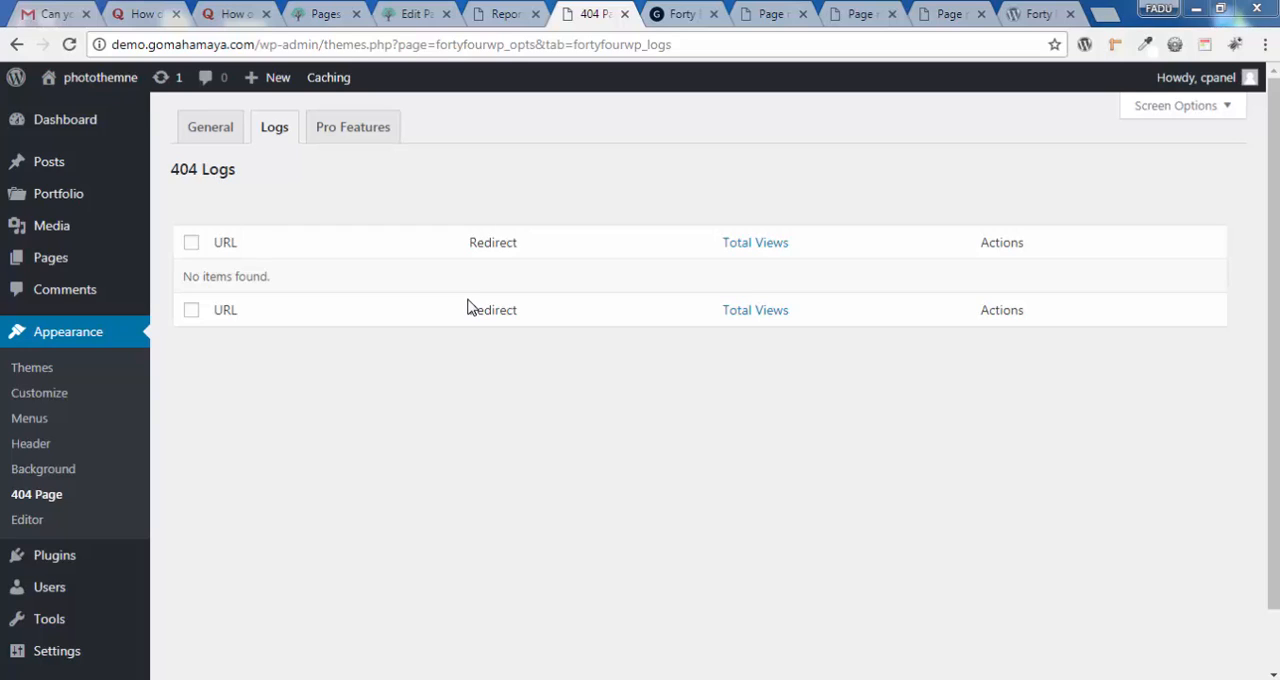
mouse_move(352, 127)
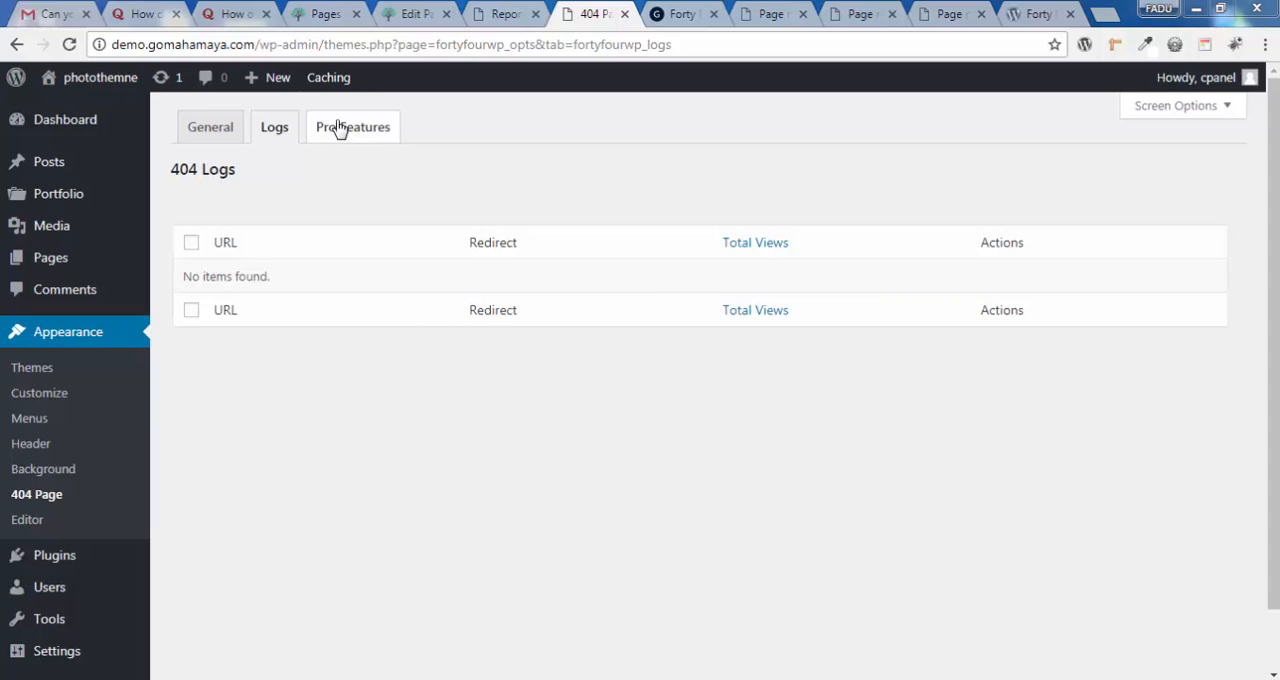
- Open the Pro Features tab listing the paid Forty Four Pro upgrades
left_click(352, 126)
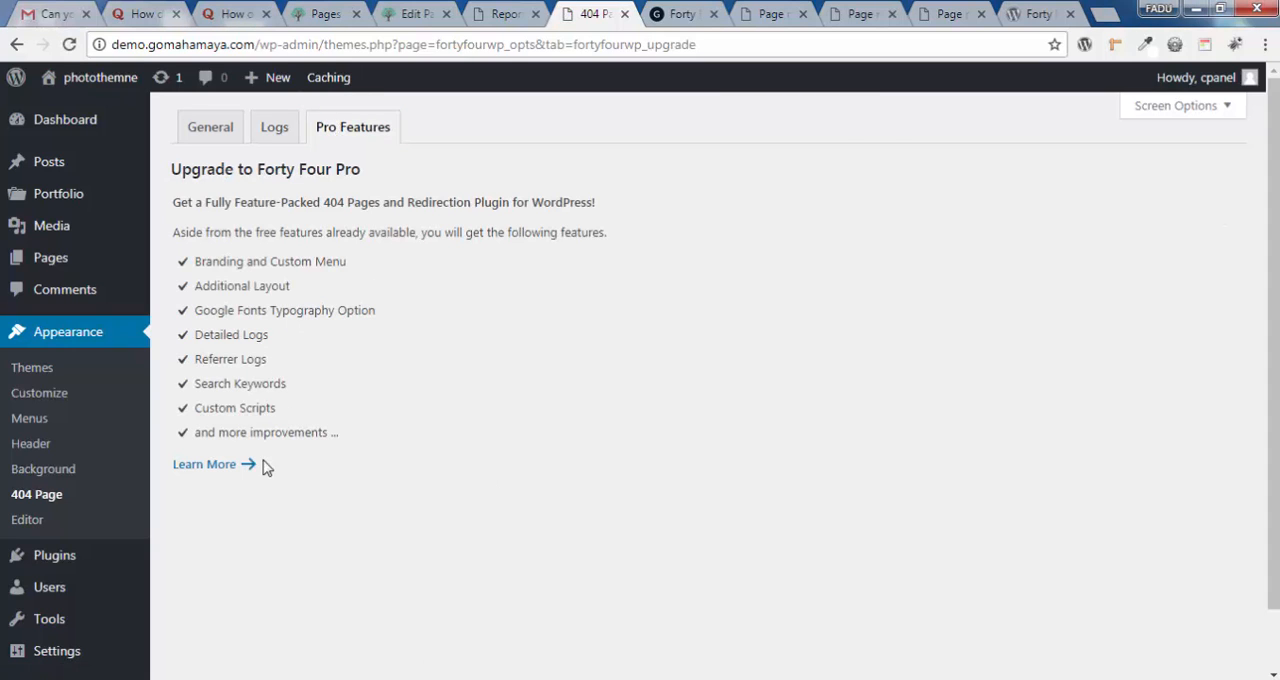
mouse_move(485, 340)
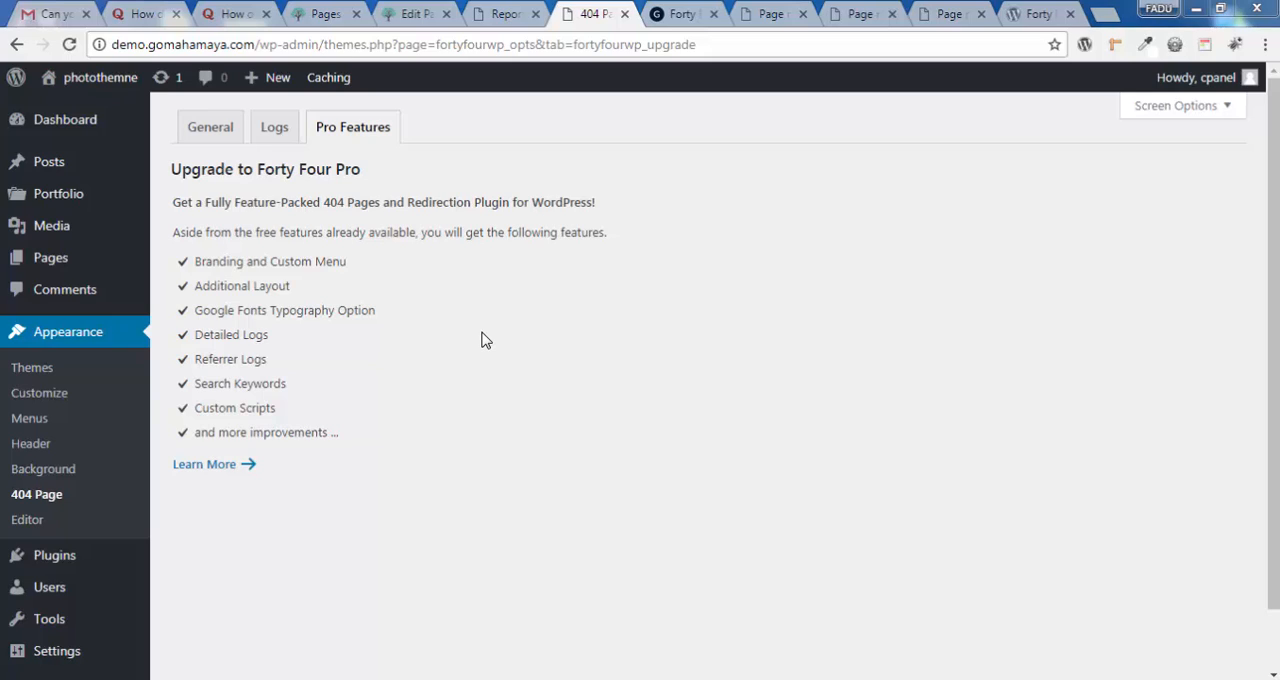
mouse_move(694, 258)
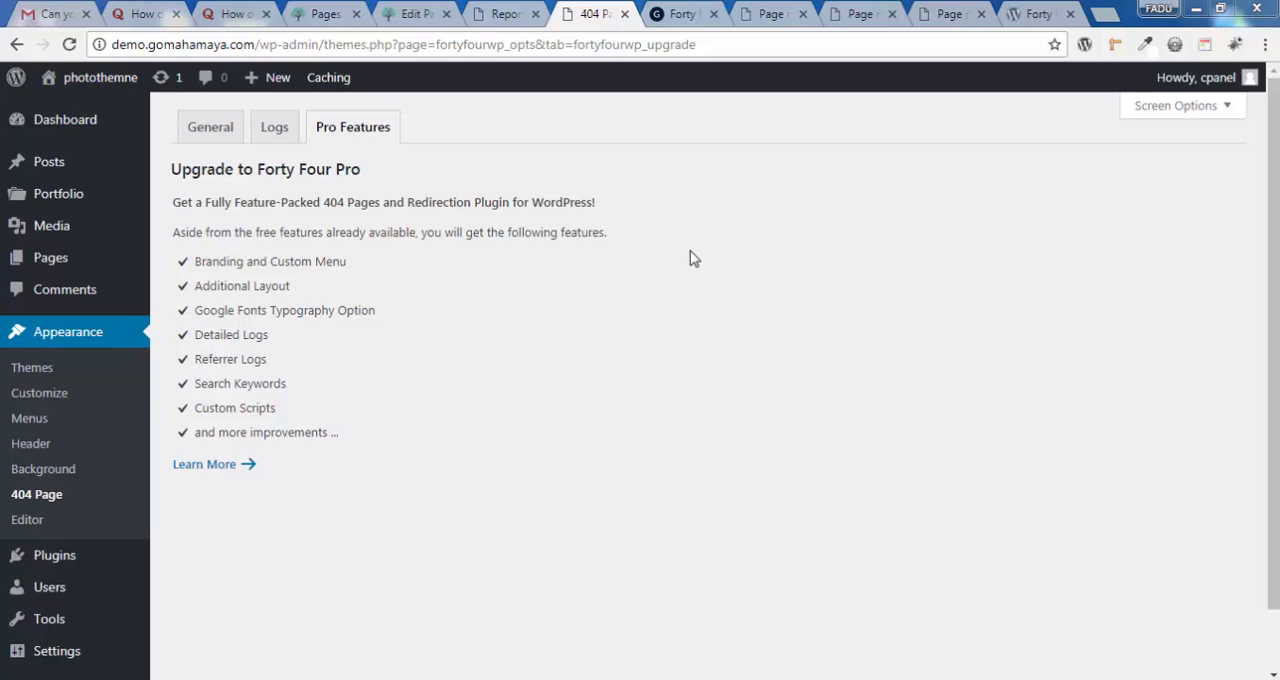
mouse_move(688, 268)
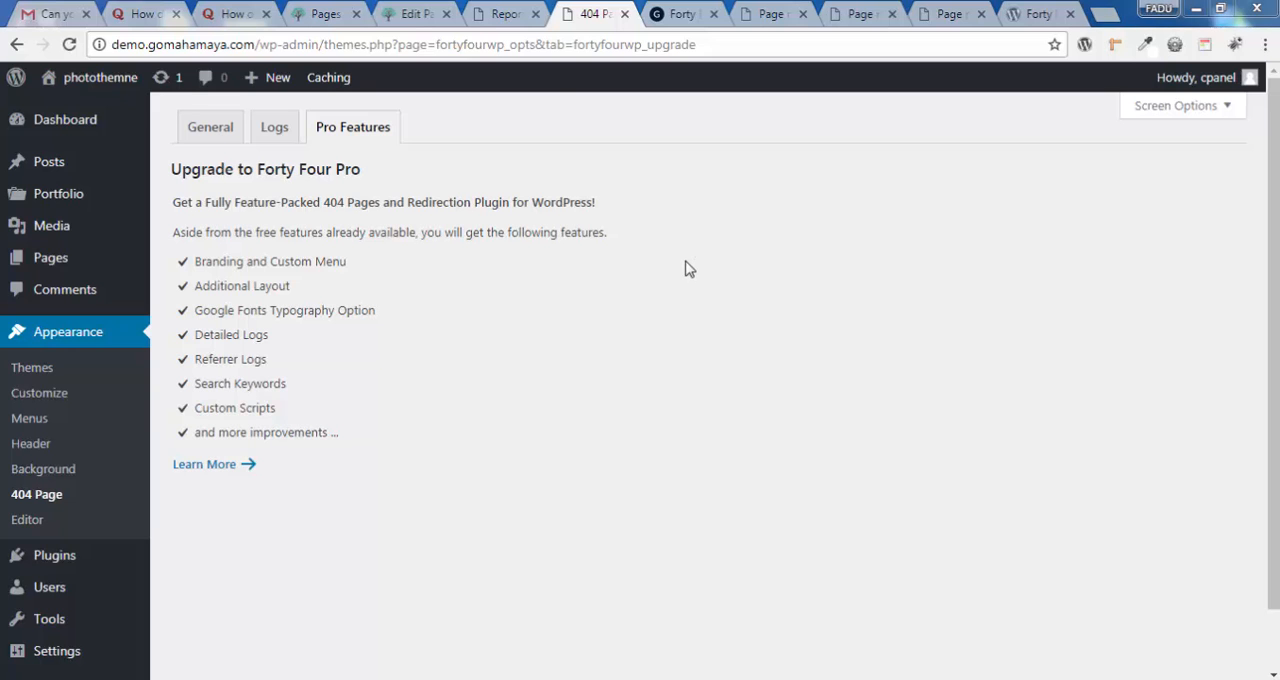